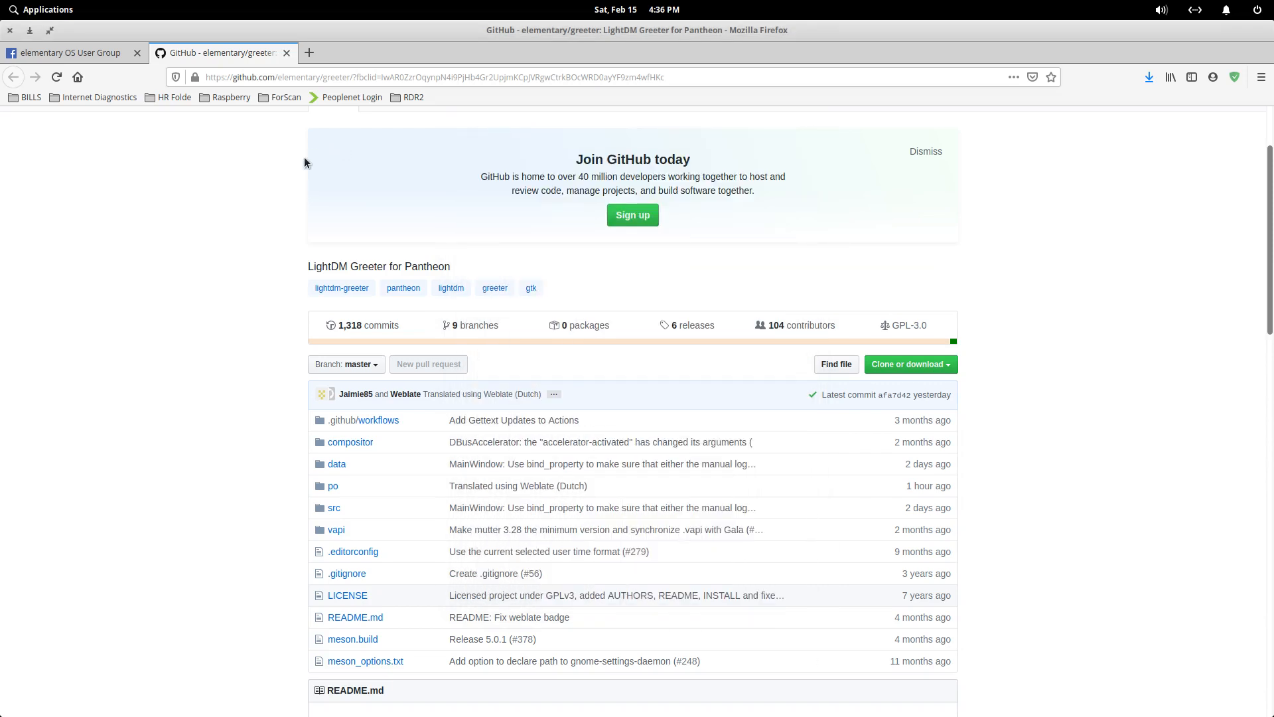
- Review the Facebook instructions post, scrolling through its steps
click(69, 51)
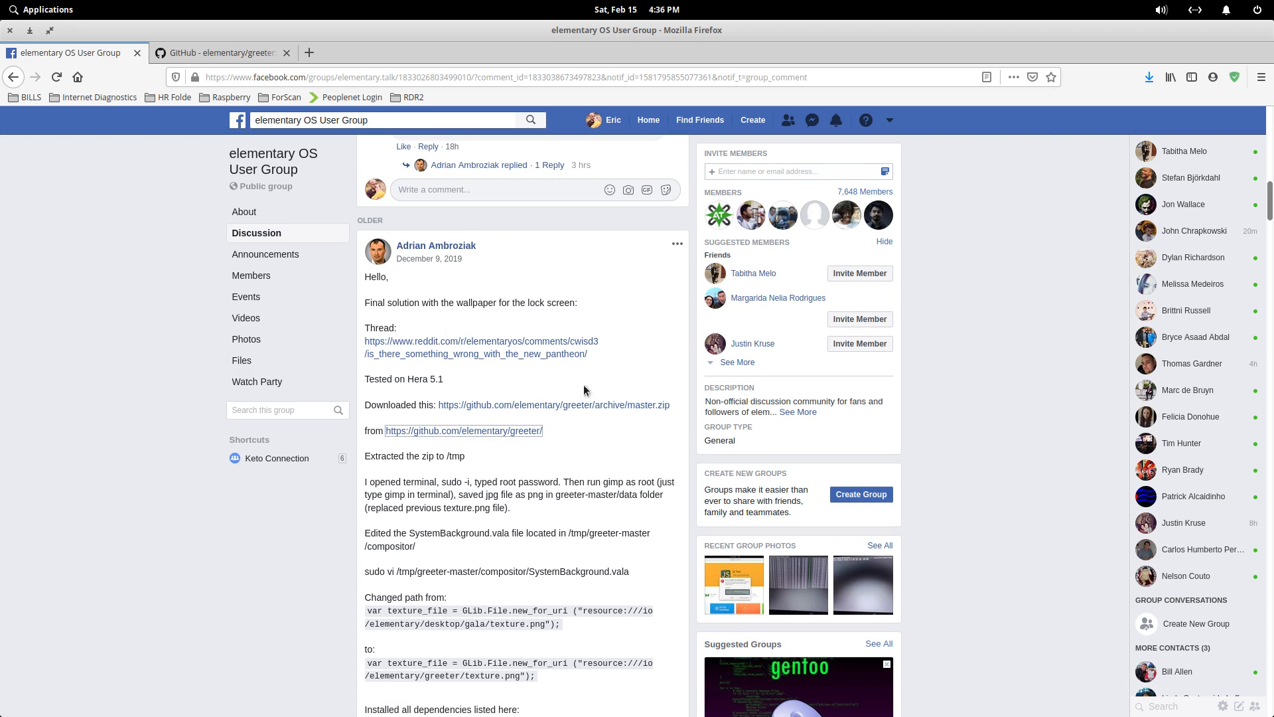
scroll(down, 3)
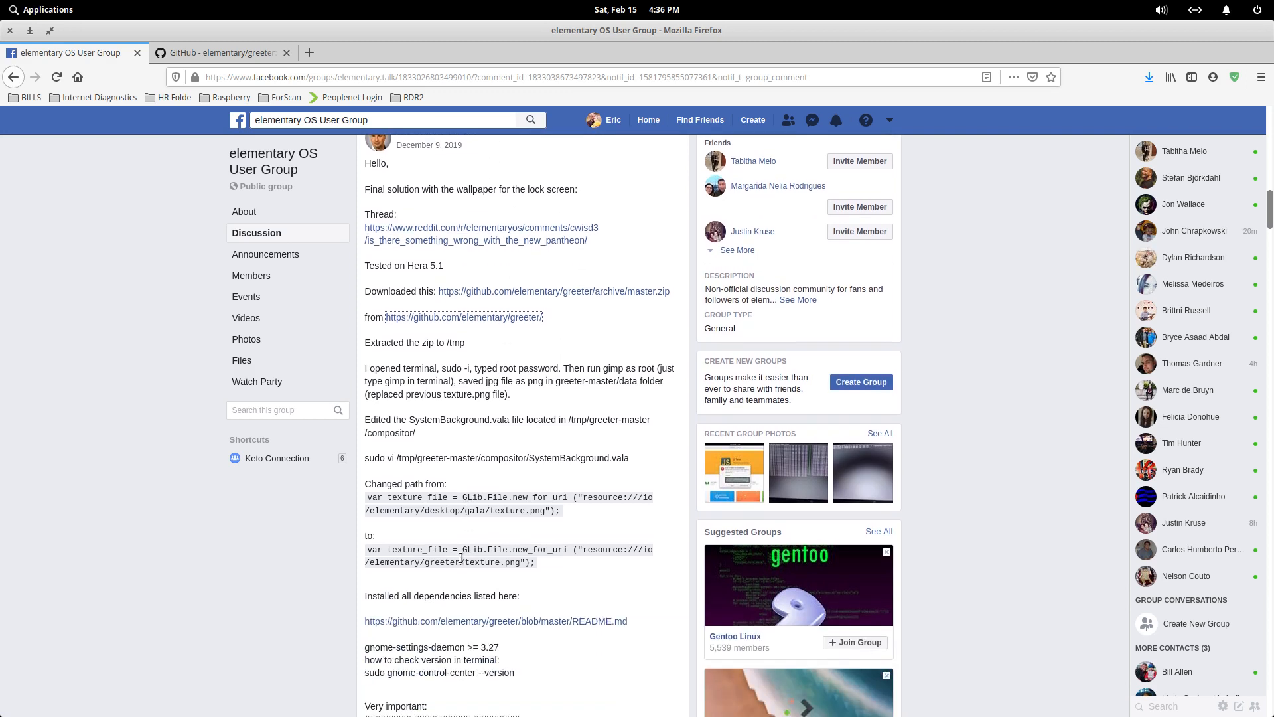
mouse_move(519, 325)
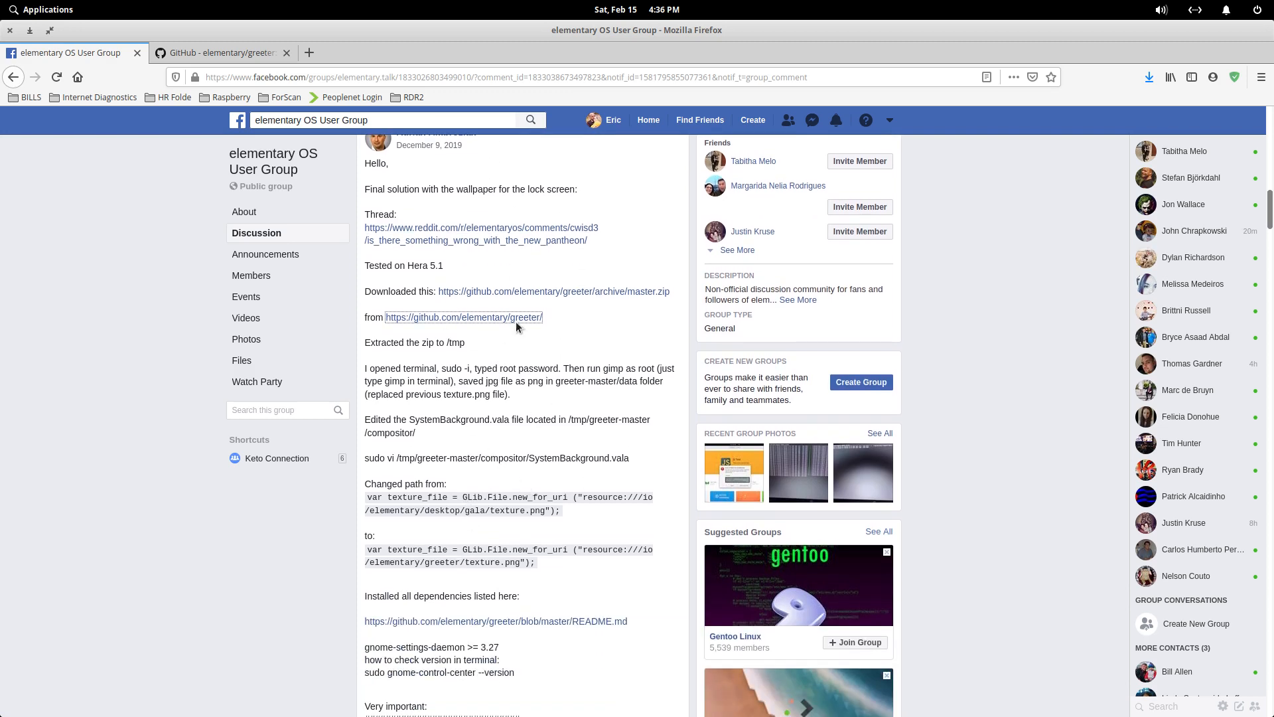
mouse_move(520, 421)
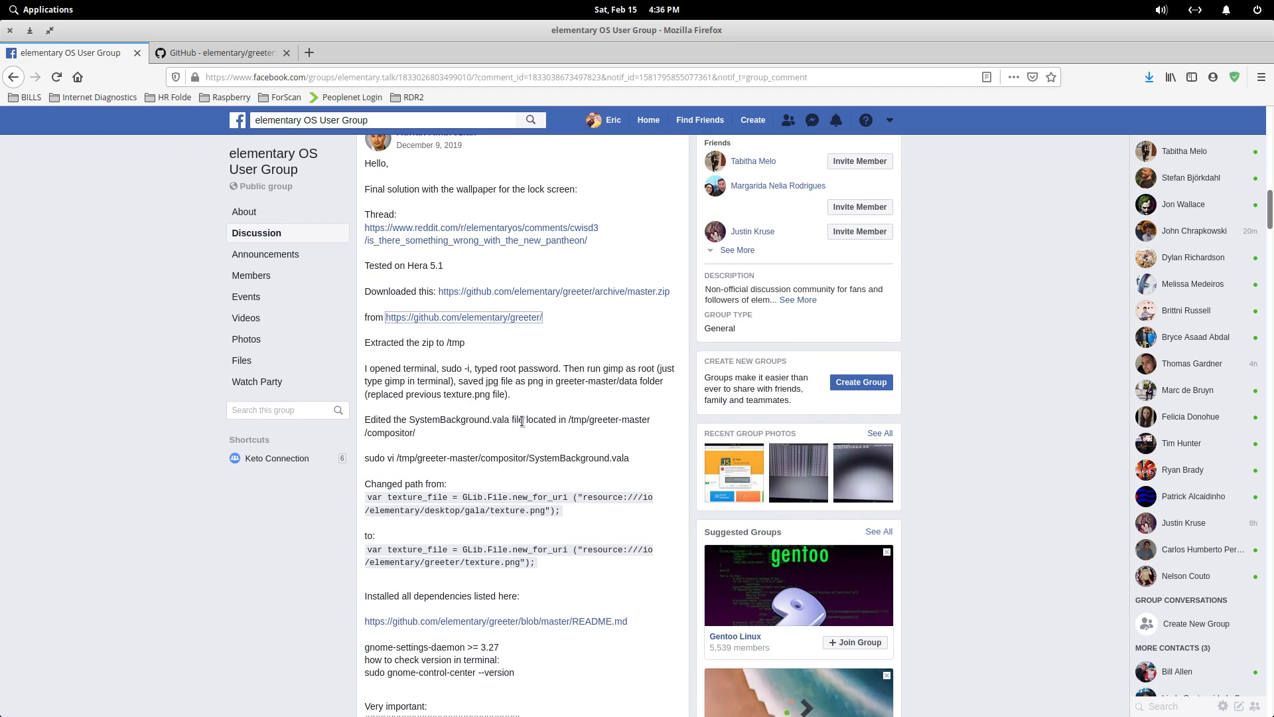
scroll(up, 3)
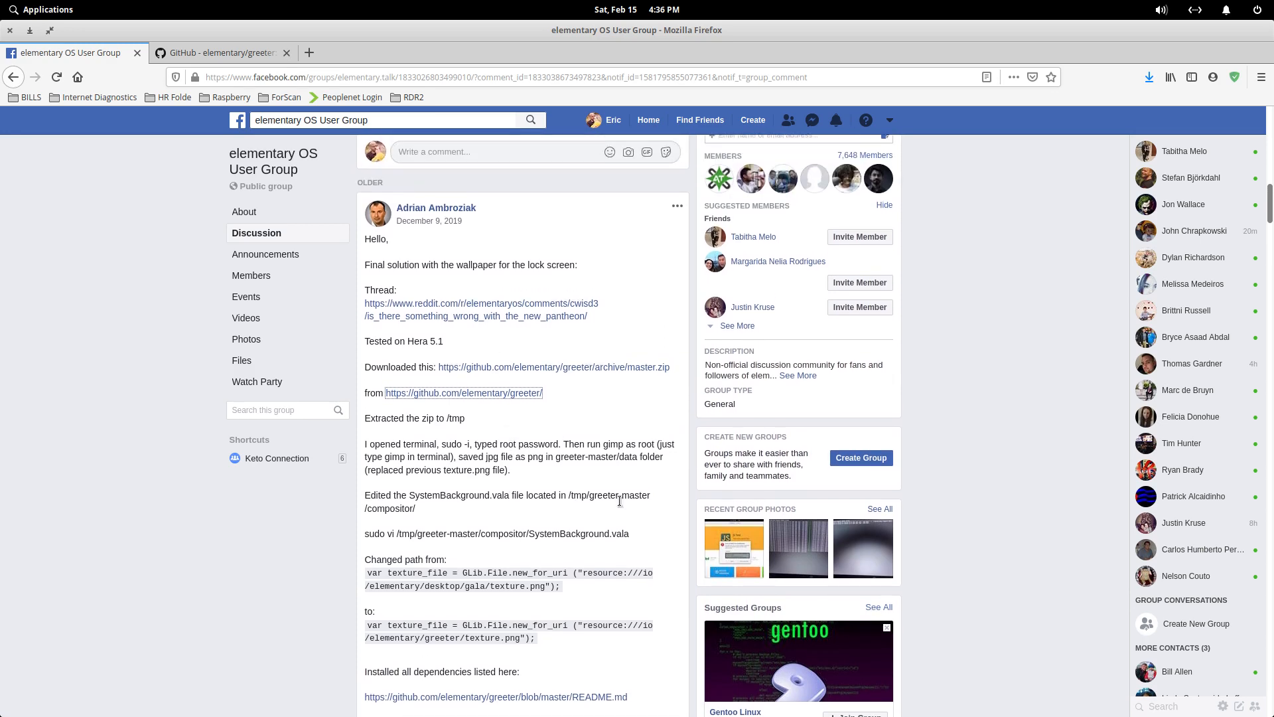
scroll(down, 3)
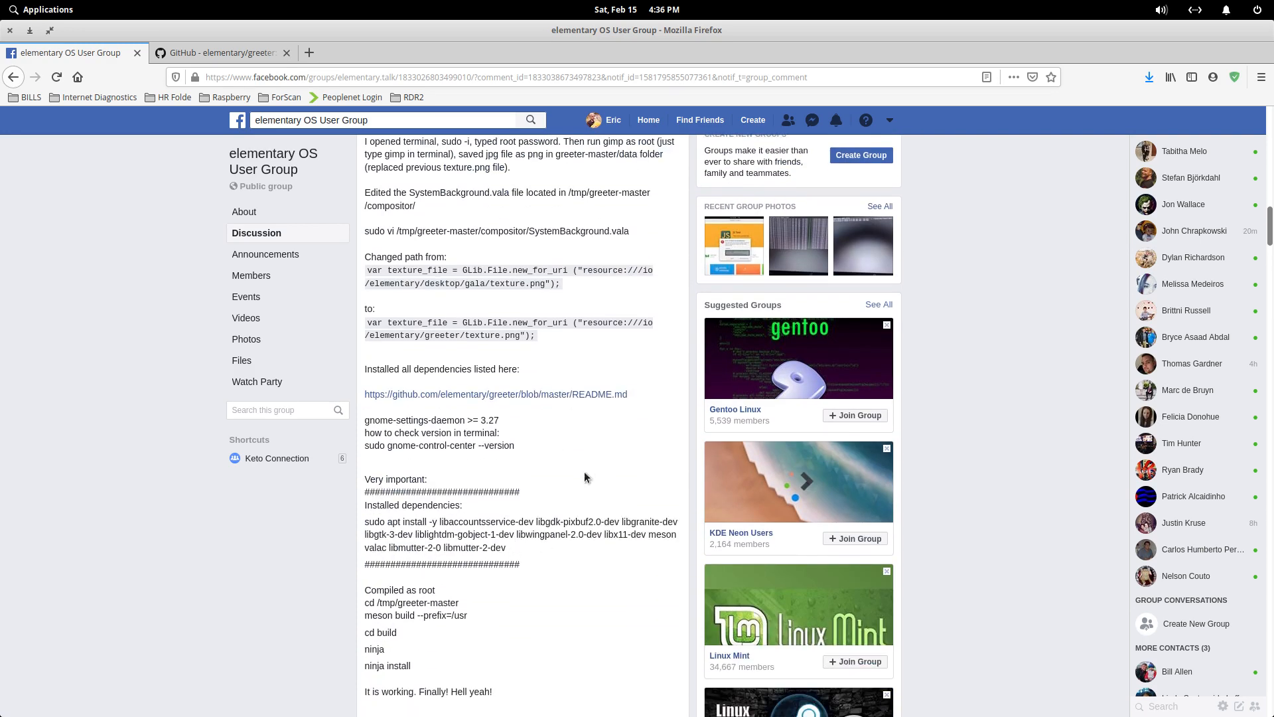
scroll(down, 3)
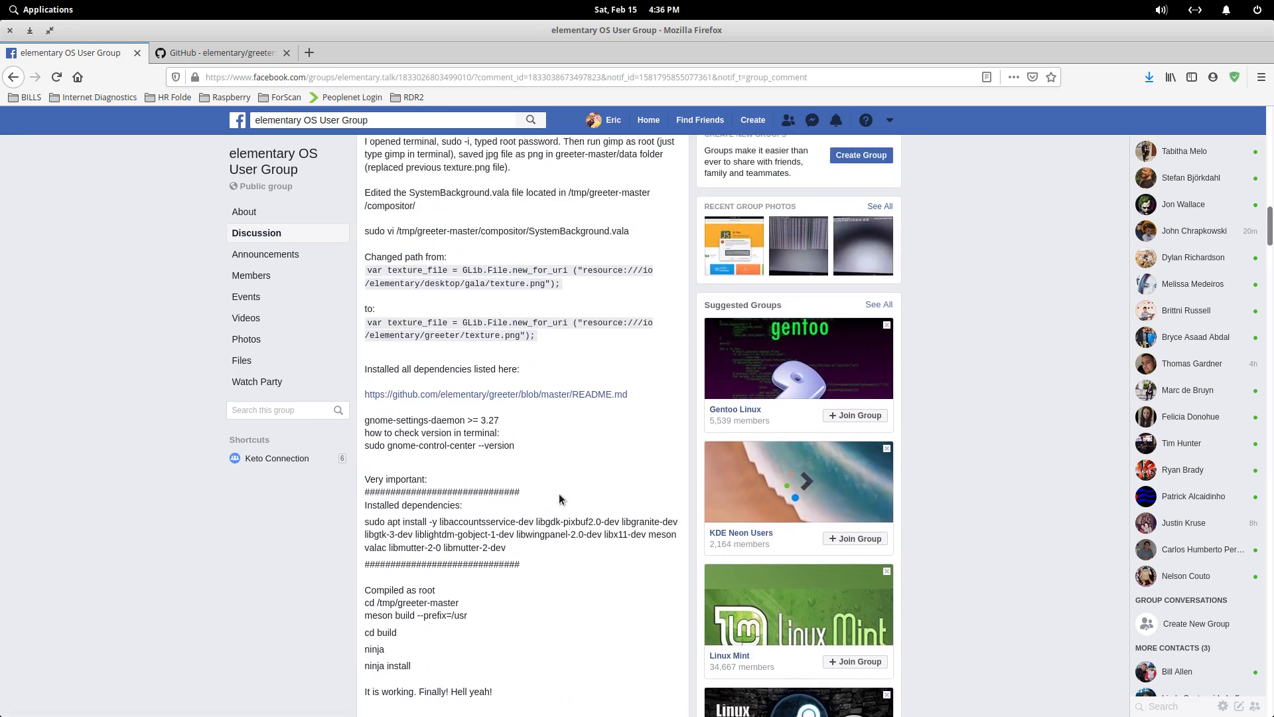
scroll(up, 3)
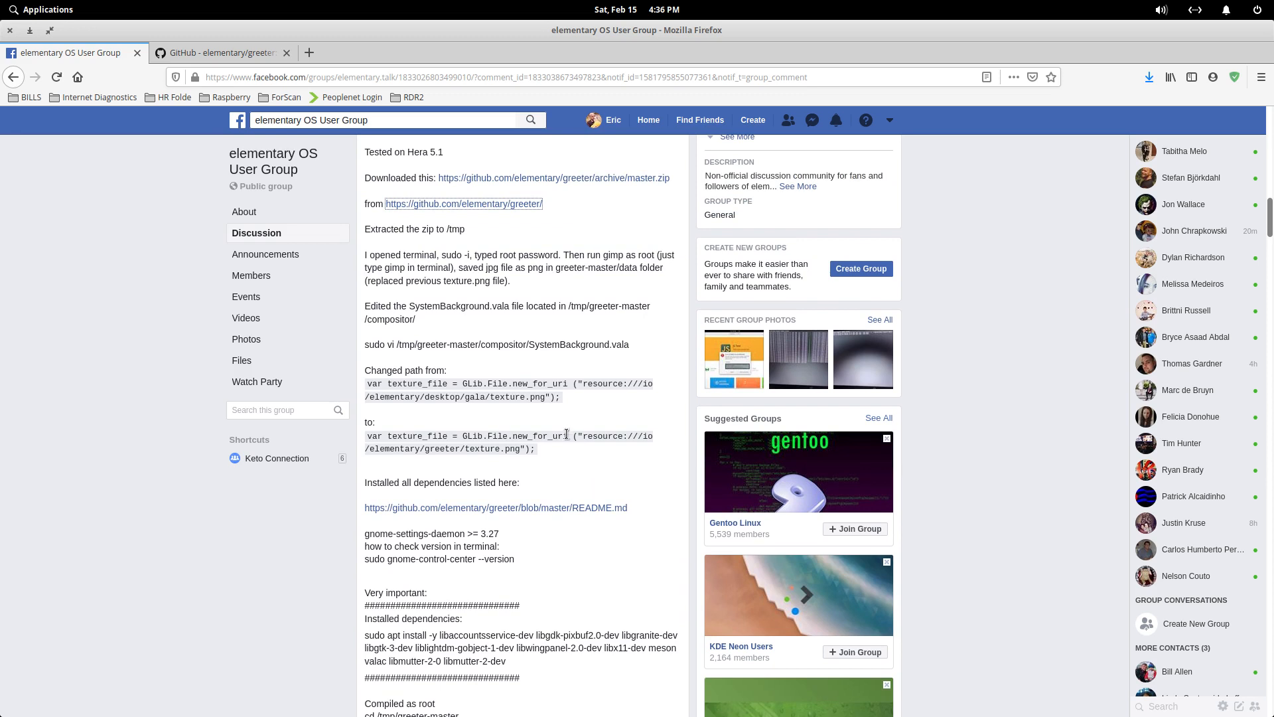
scroll(down, 3)
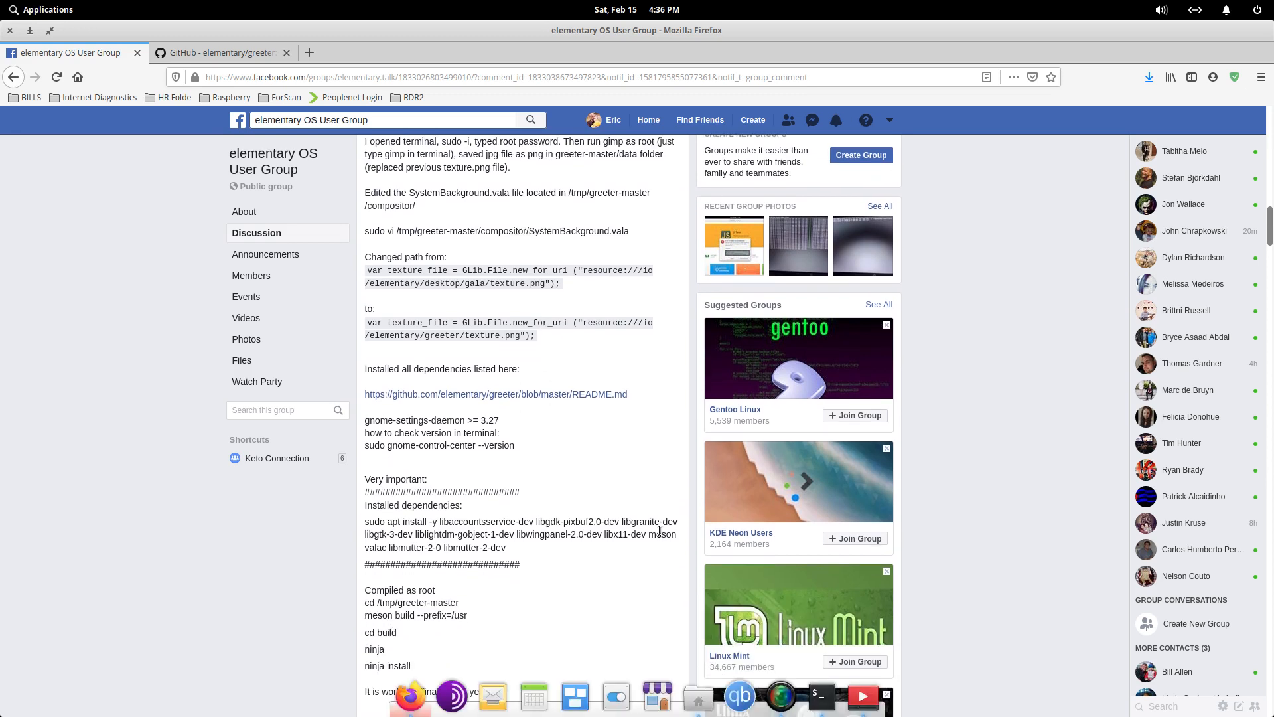
scroll(up, 3)
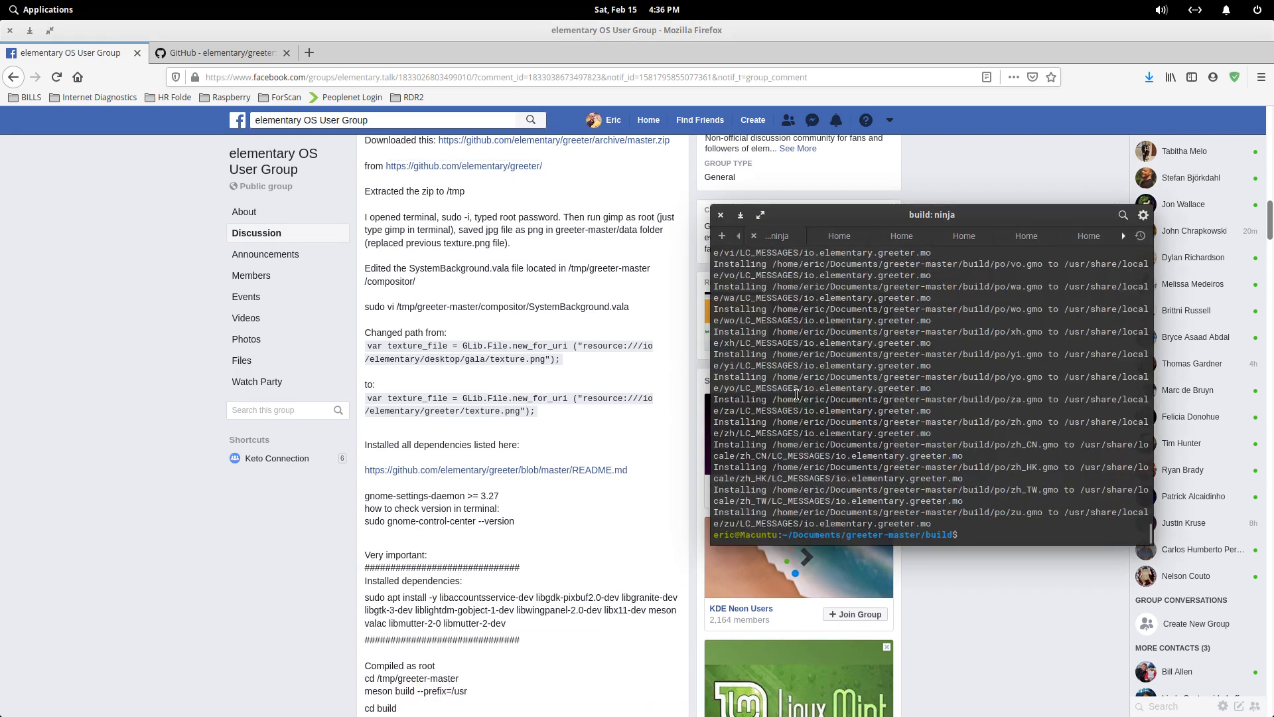
text(cd)
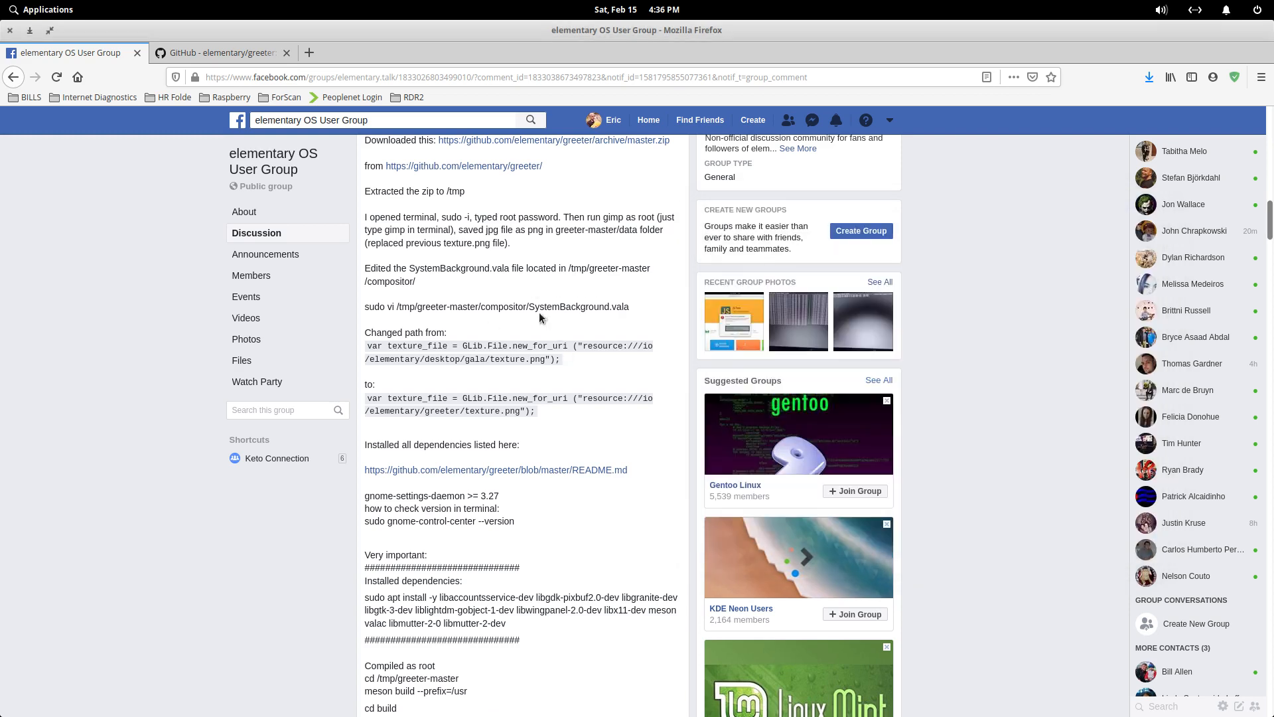
scroll(up, 3)
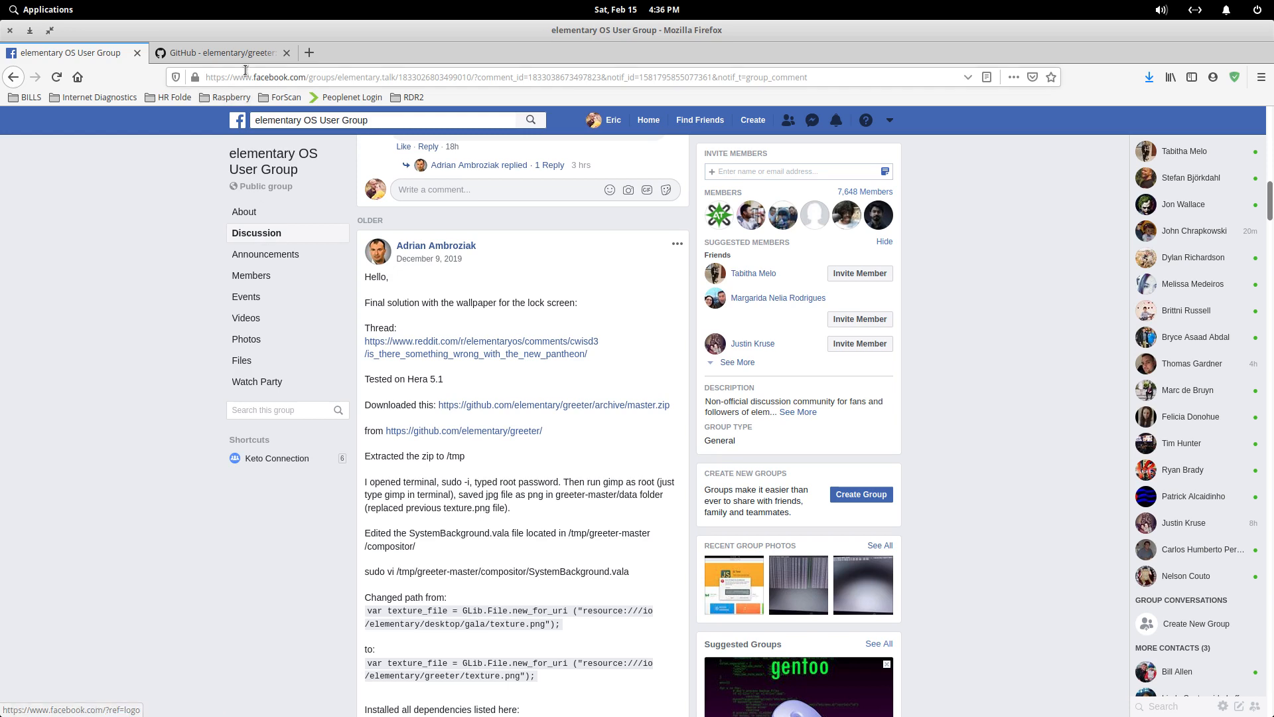
mouse_move(639, 422)
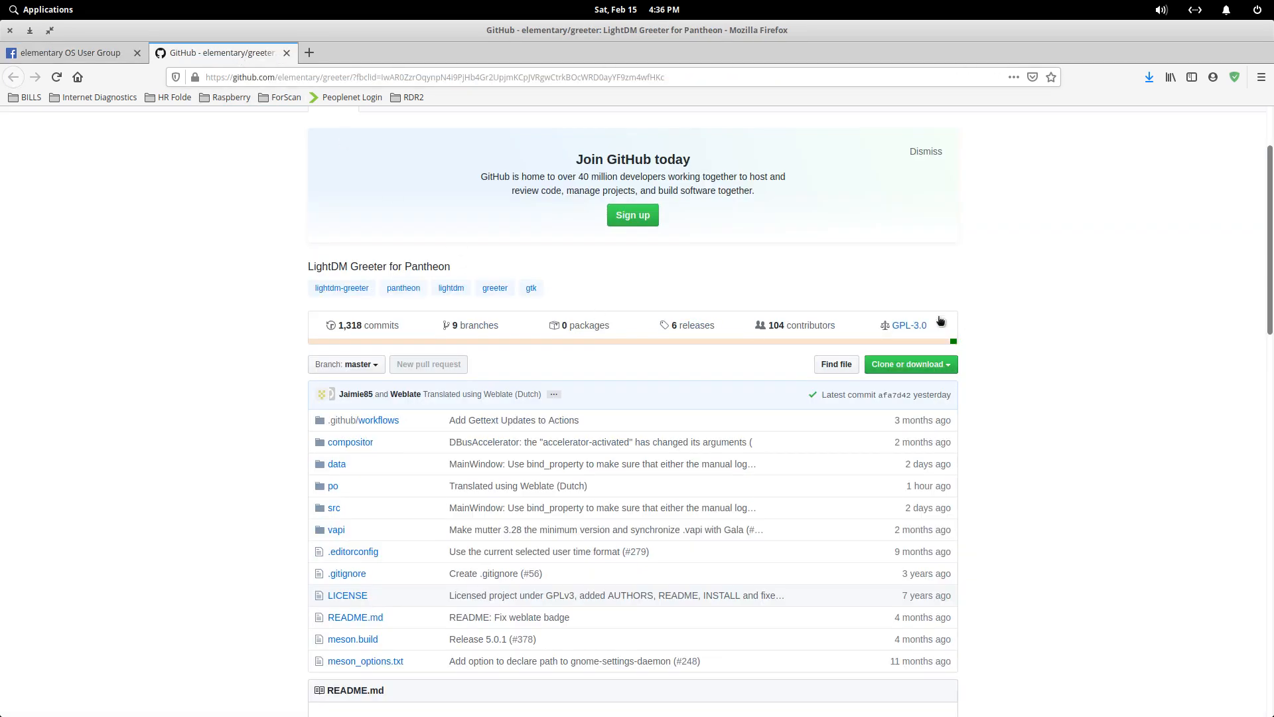
- Go up from greeter-master to the Documents folder with greeter-master and its zip, keeping the post in front
click(69, 52)
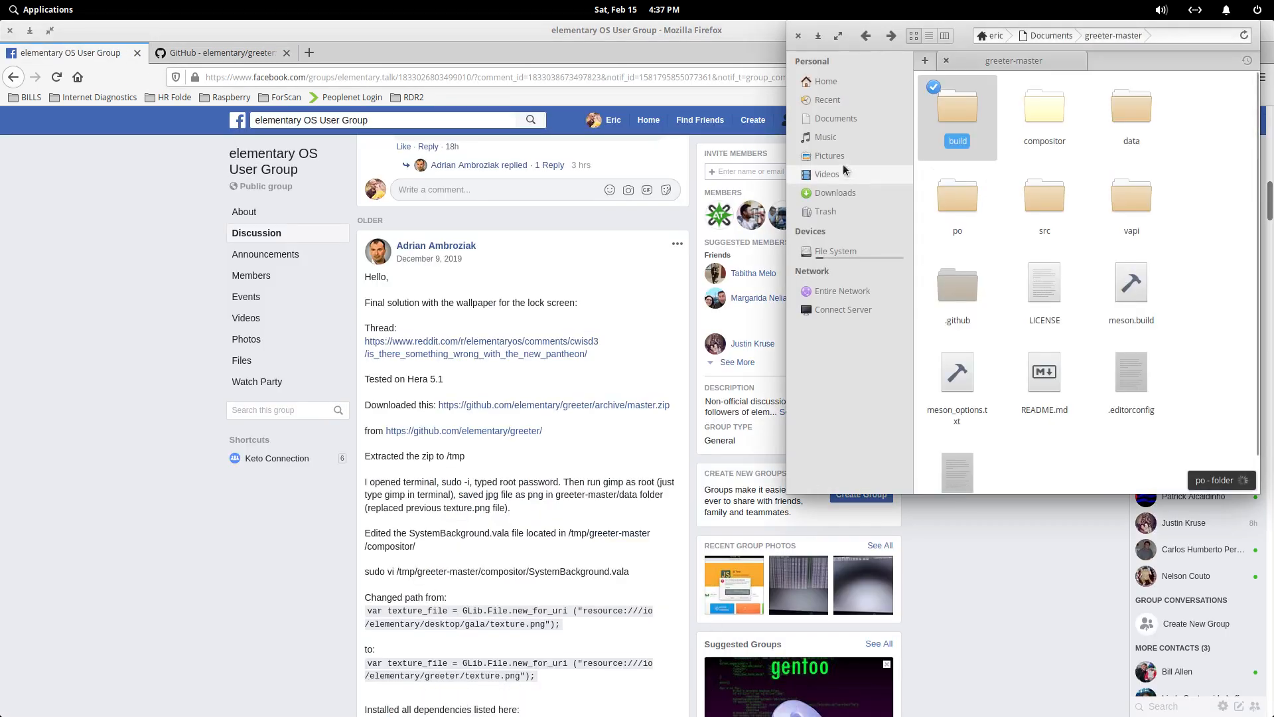
click(1051, 35)
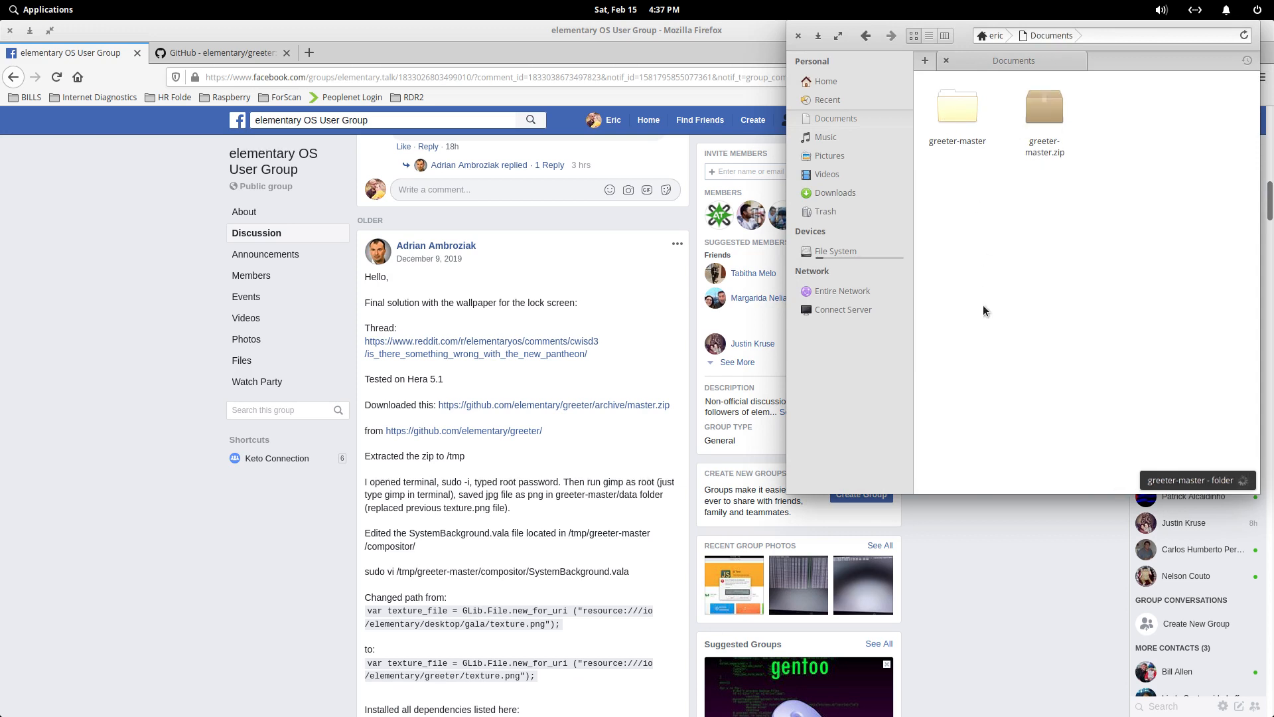
mouse_move(983, 197)
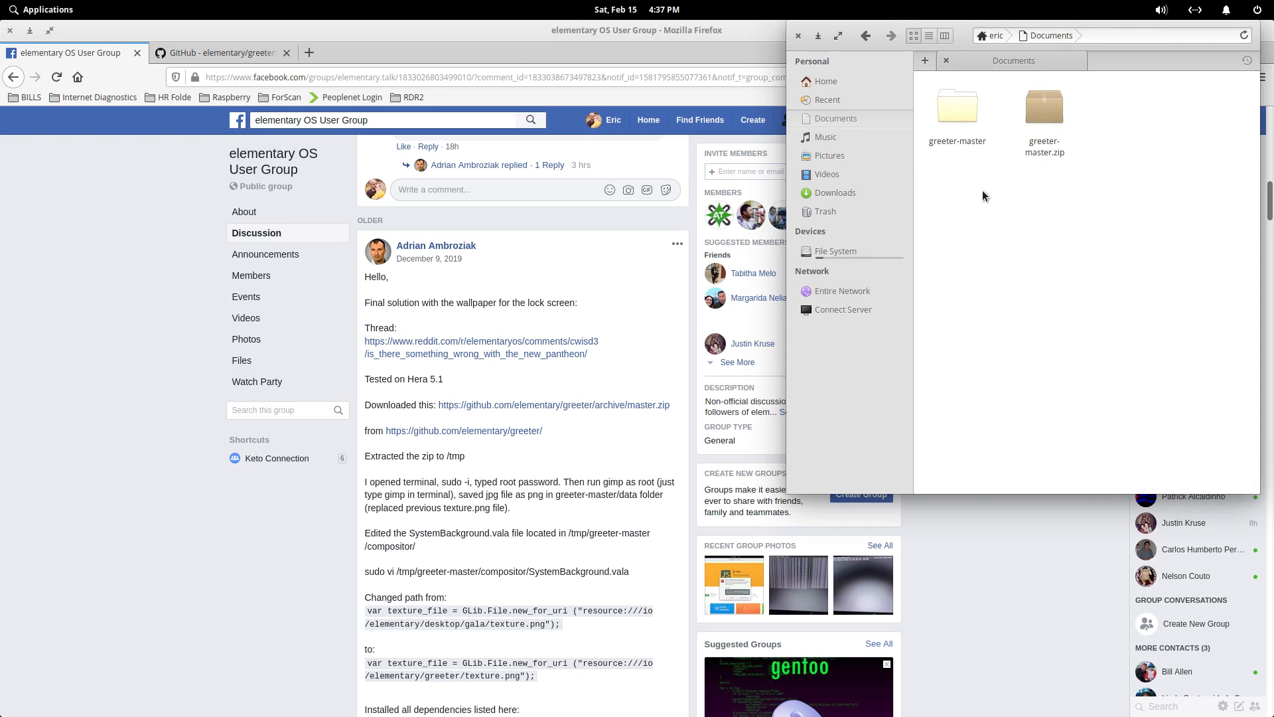
mouse_move(575, 663)
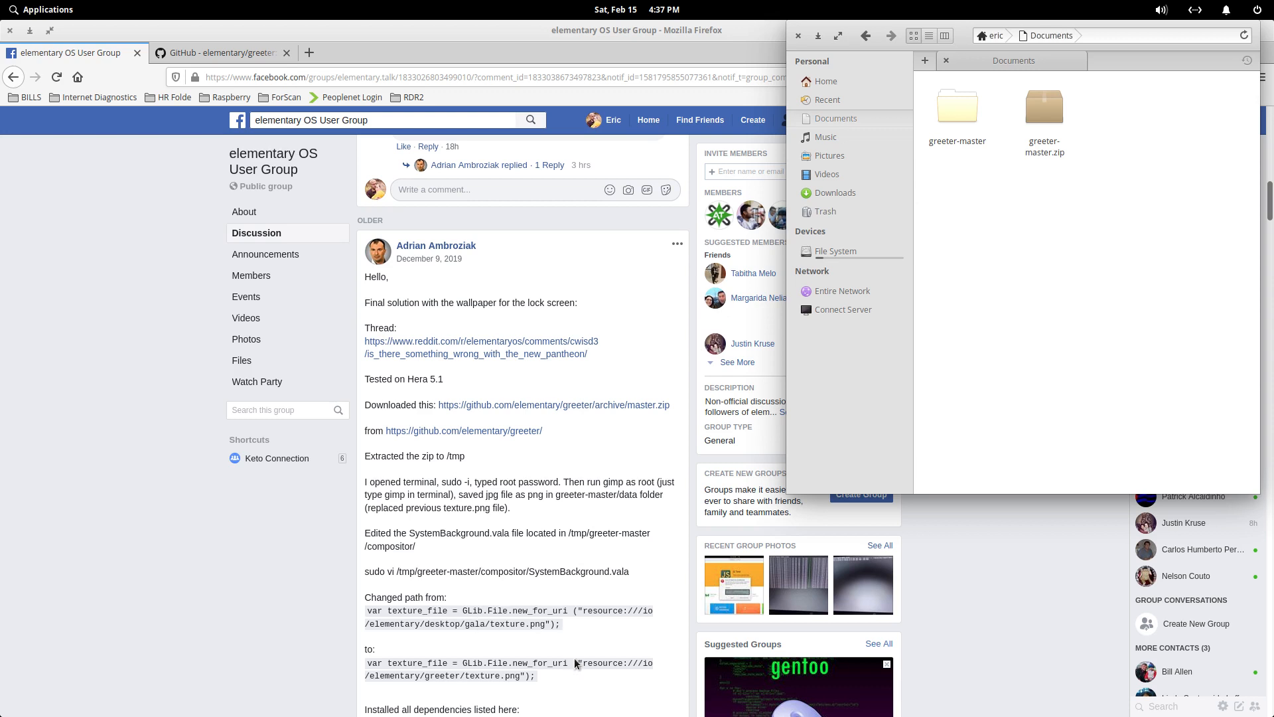
mouse_move(510, 653)
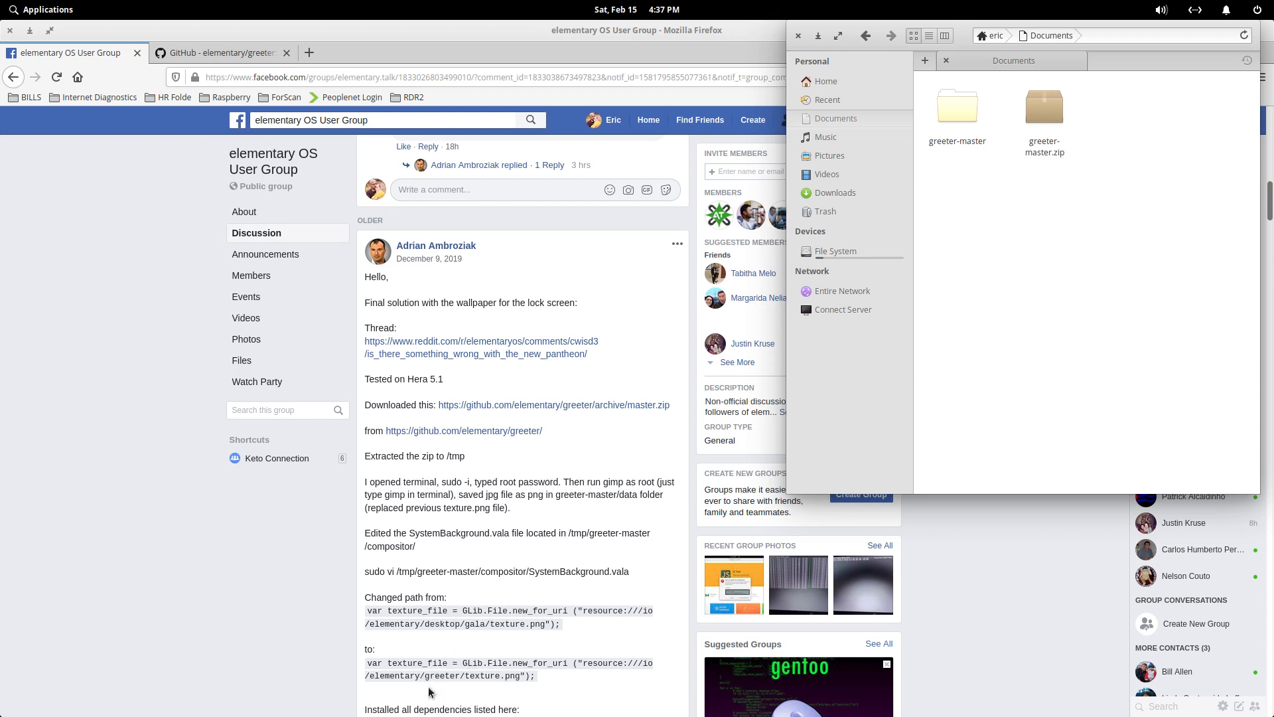
mouse_move(594, 536)
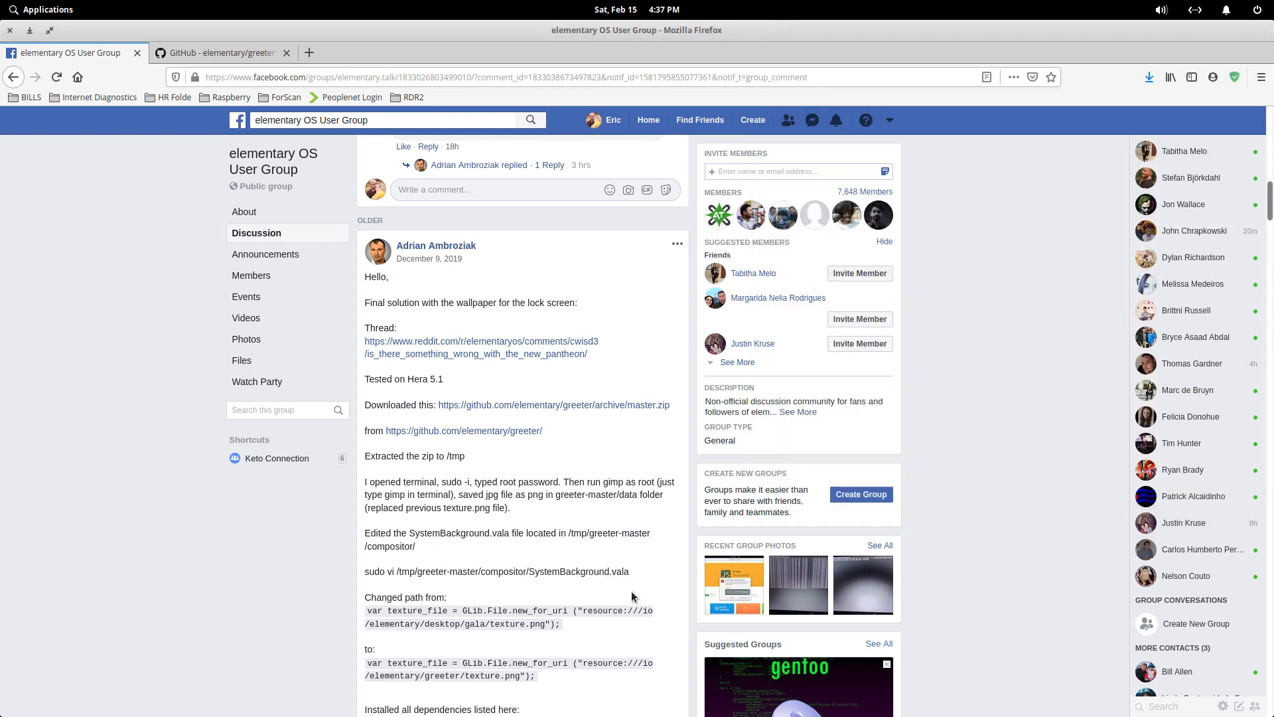
click(697, 696)
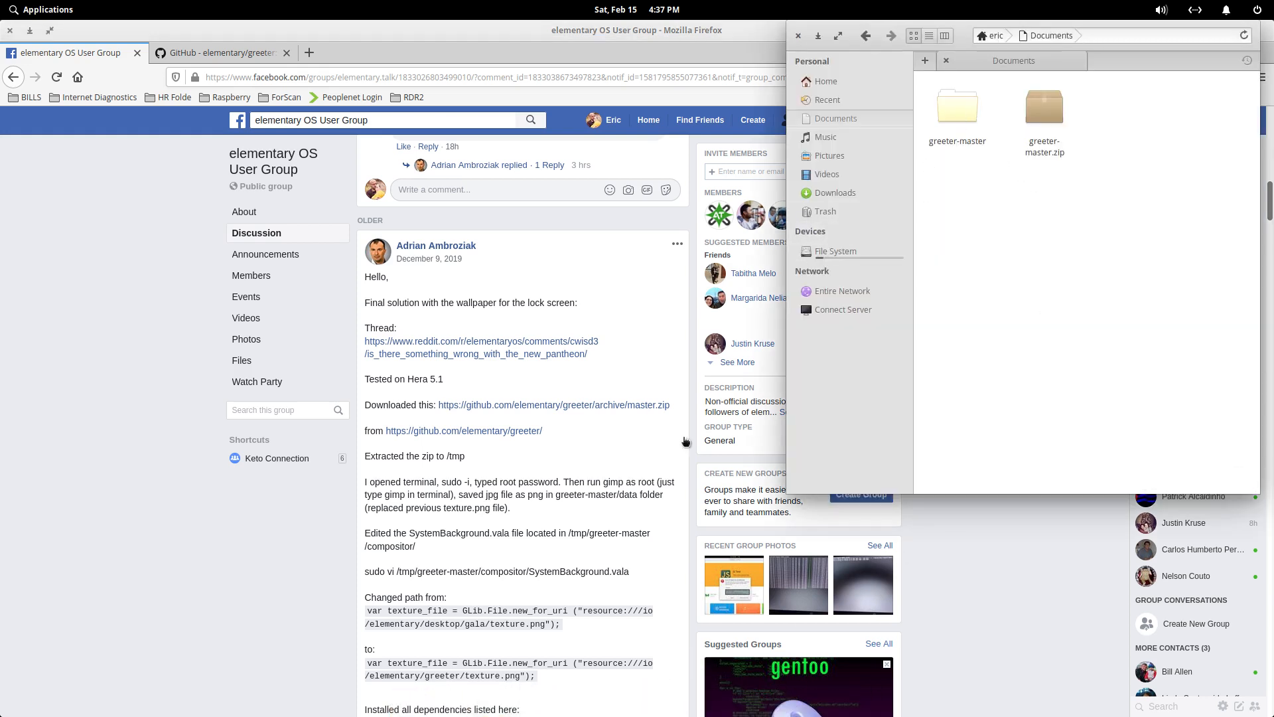
mouse_move(426, 503)
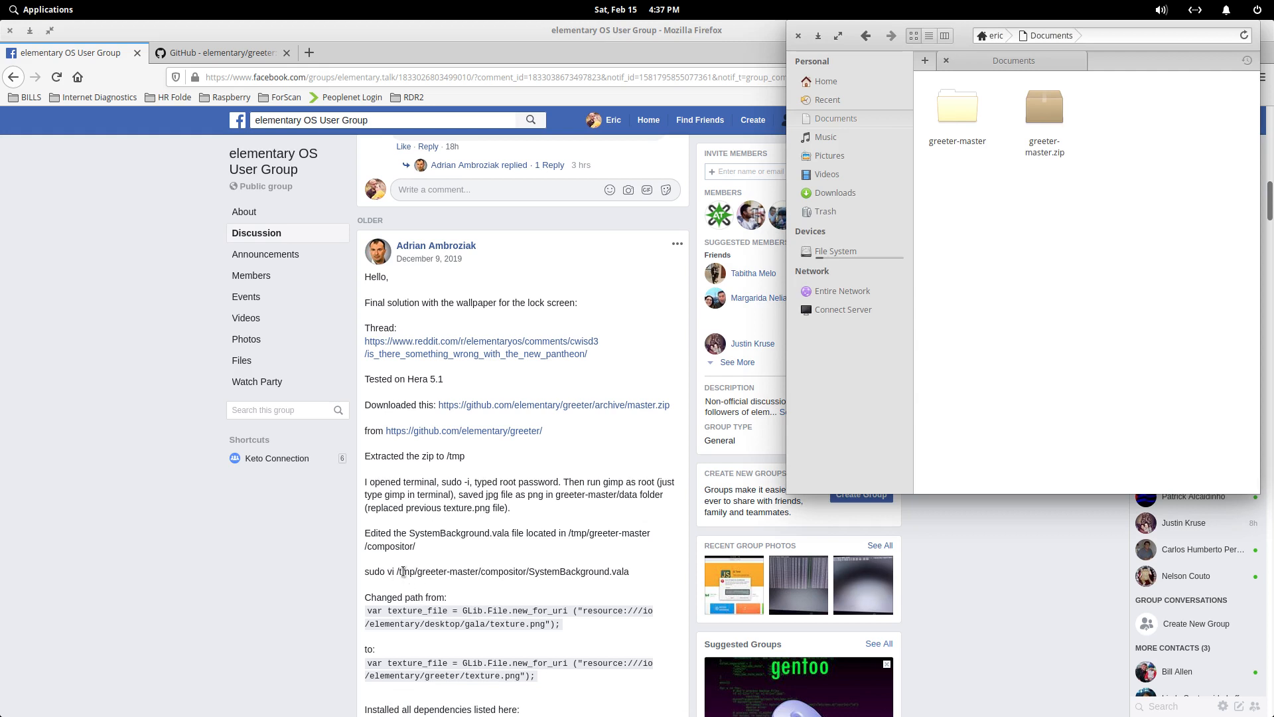
mouse_move(957, 114)
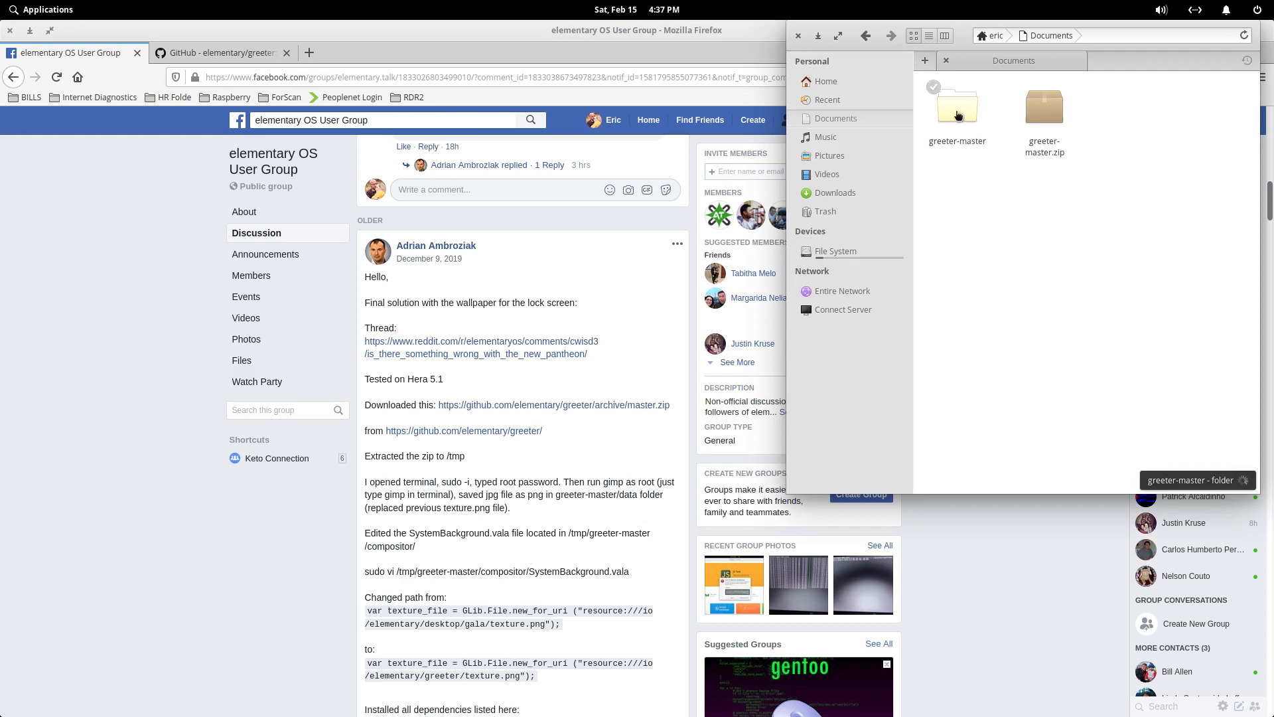
- Open SystemBackground.vala from greeter-master's compositor folder in Code and view the texture_file path line
double_click(958, 110)
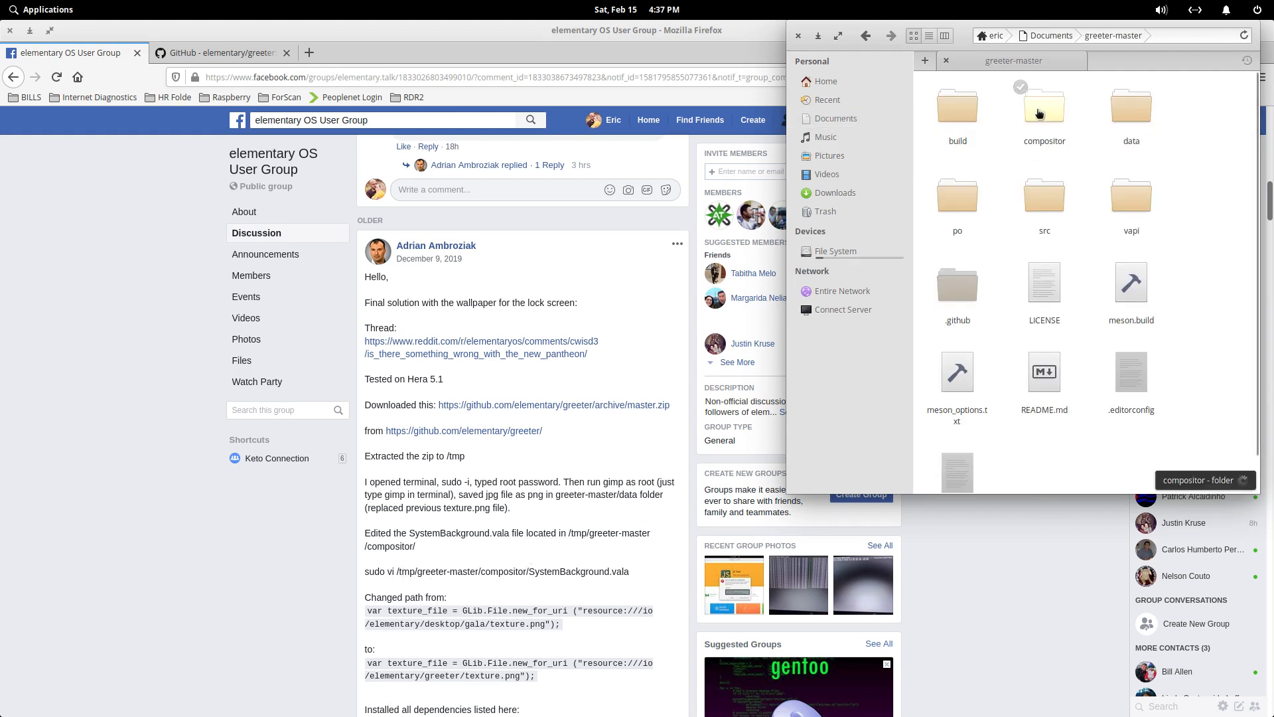
double_click(1043, 106)
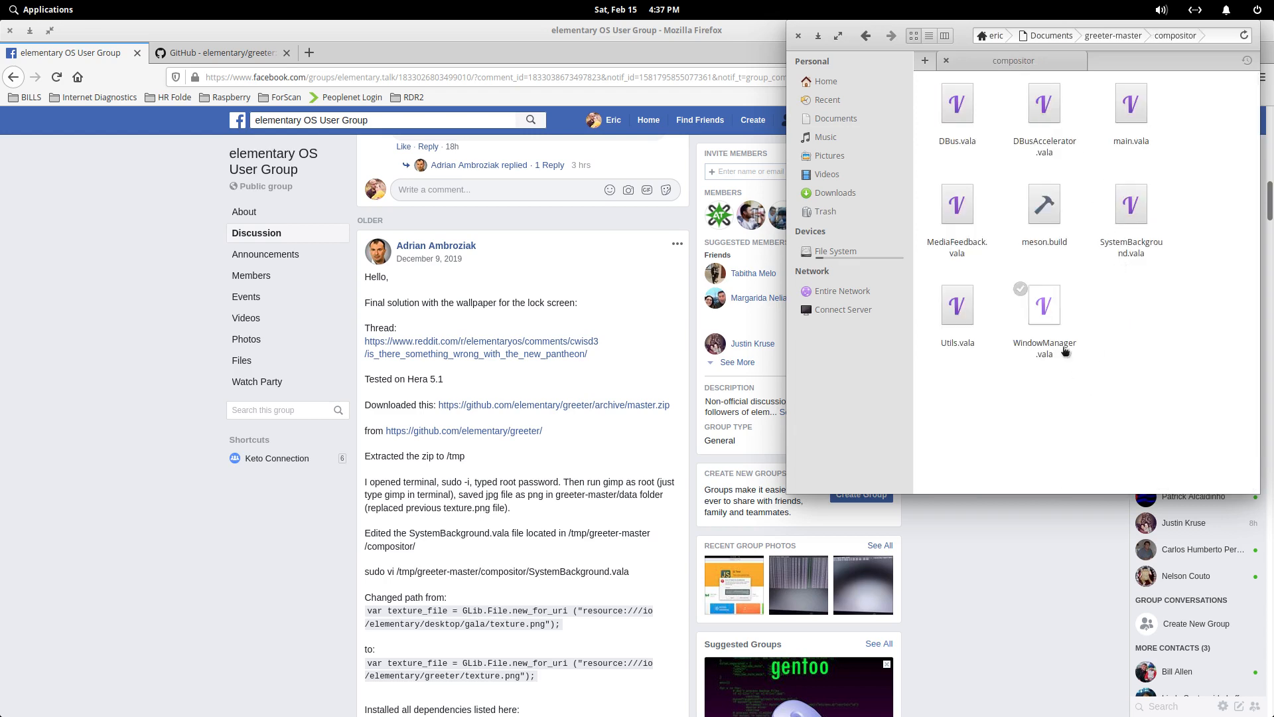
double_click(1131, 219)
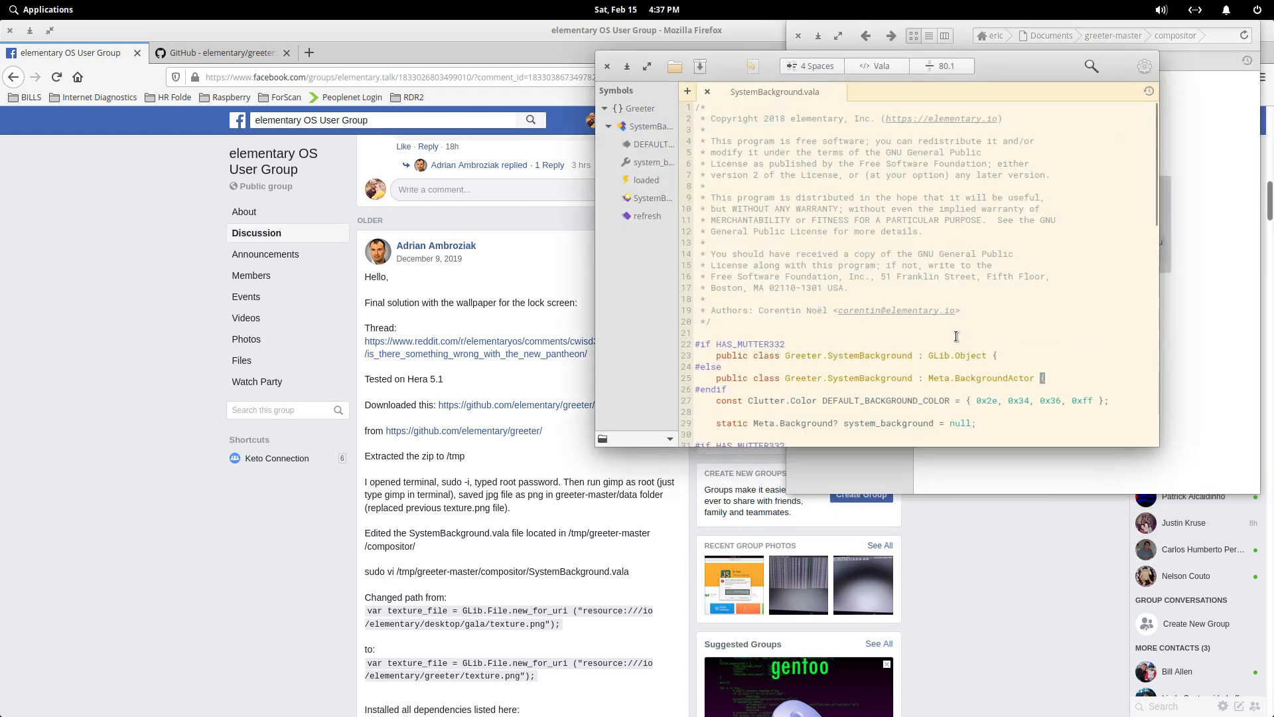
scroll(down, 3)
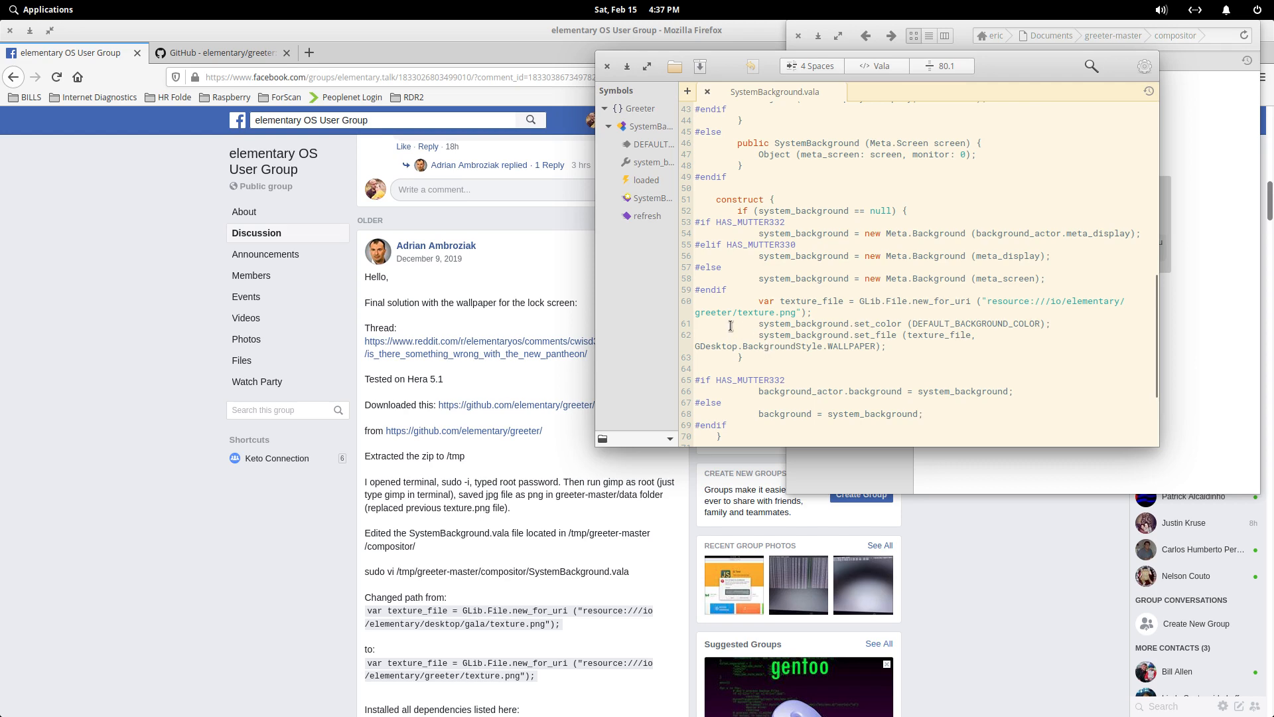
mouse_move(622, 68)
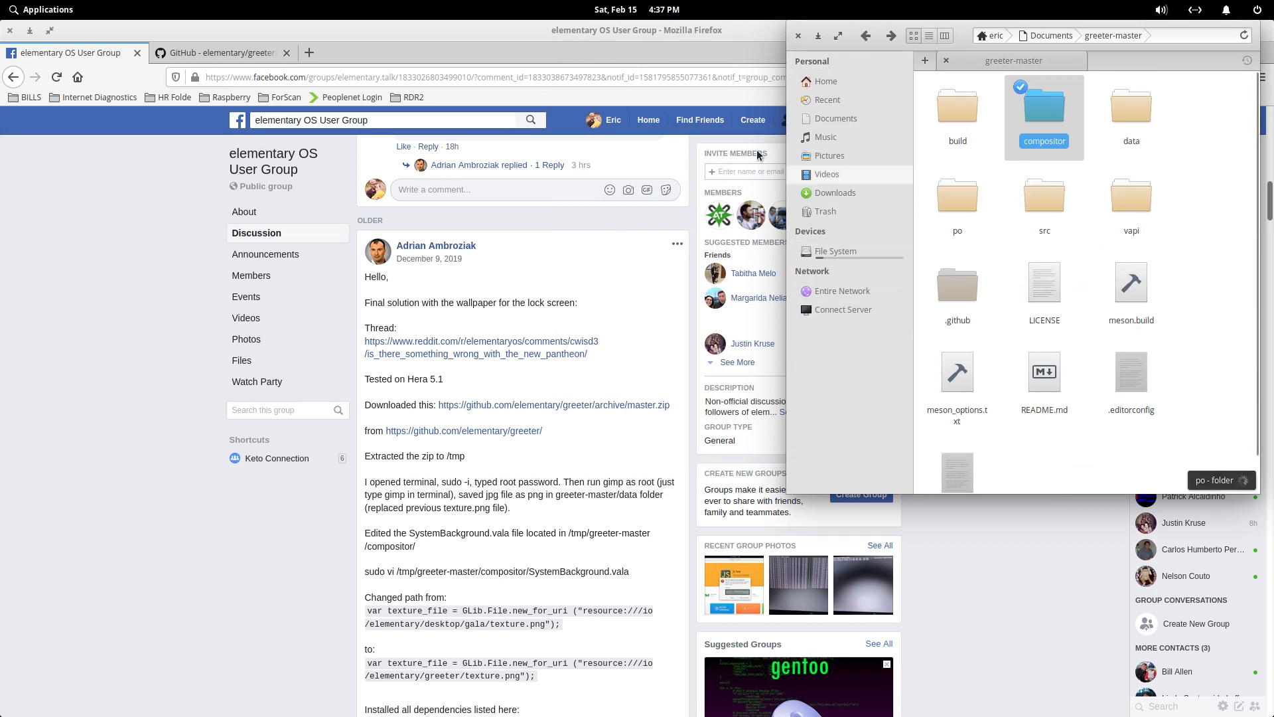
mouse_move(591, 387)
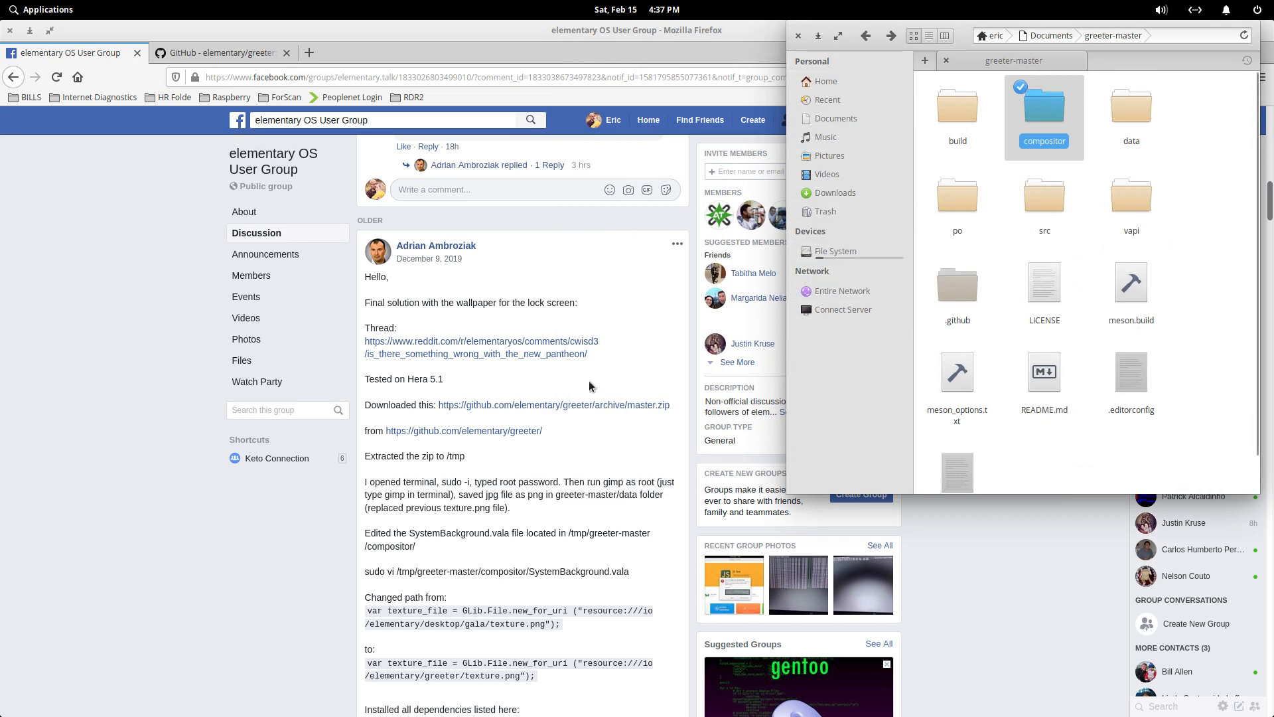
- Open greeter-master's data folder containing texture.png
scroll(down, 3)
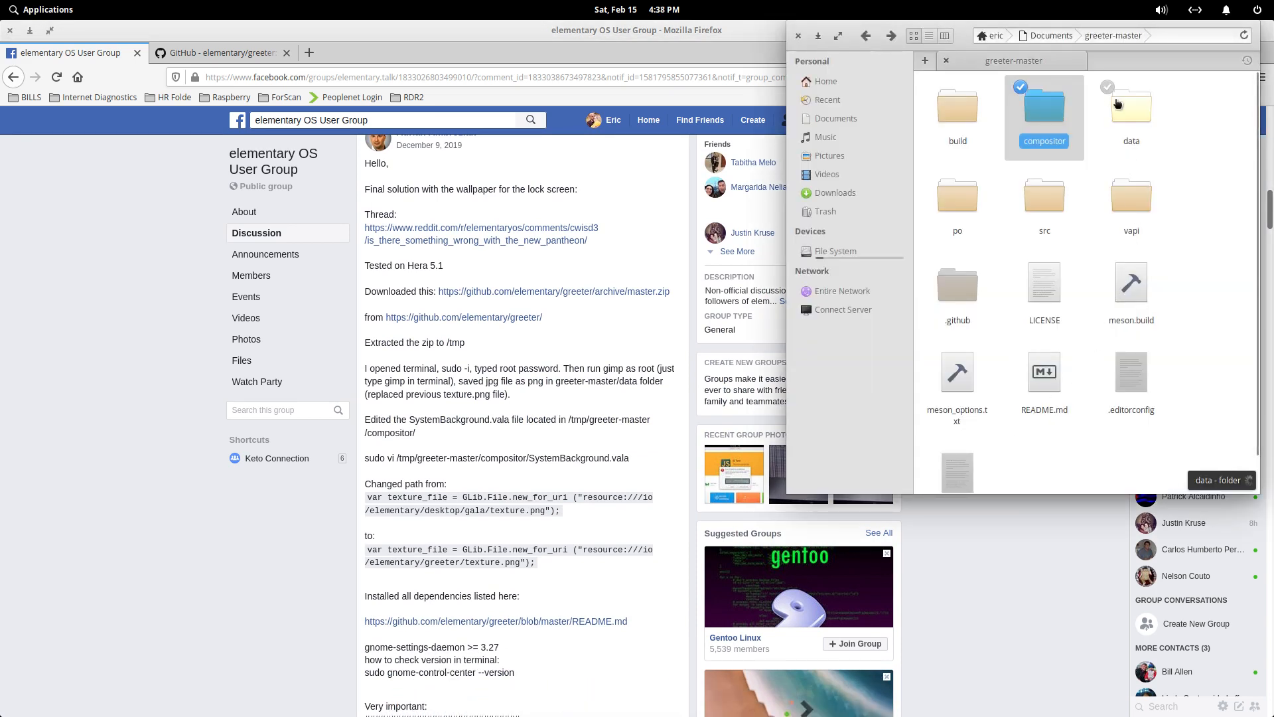
double_click(1130, 114)
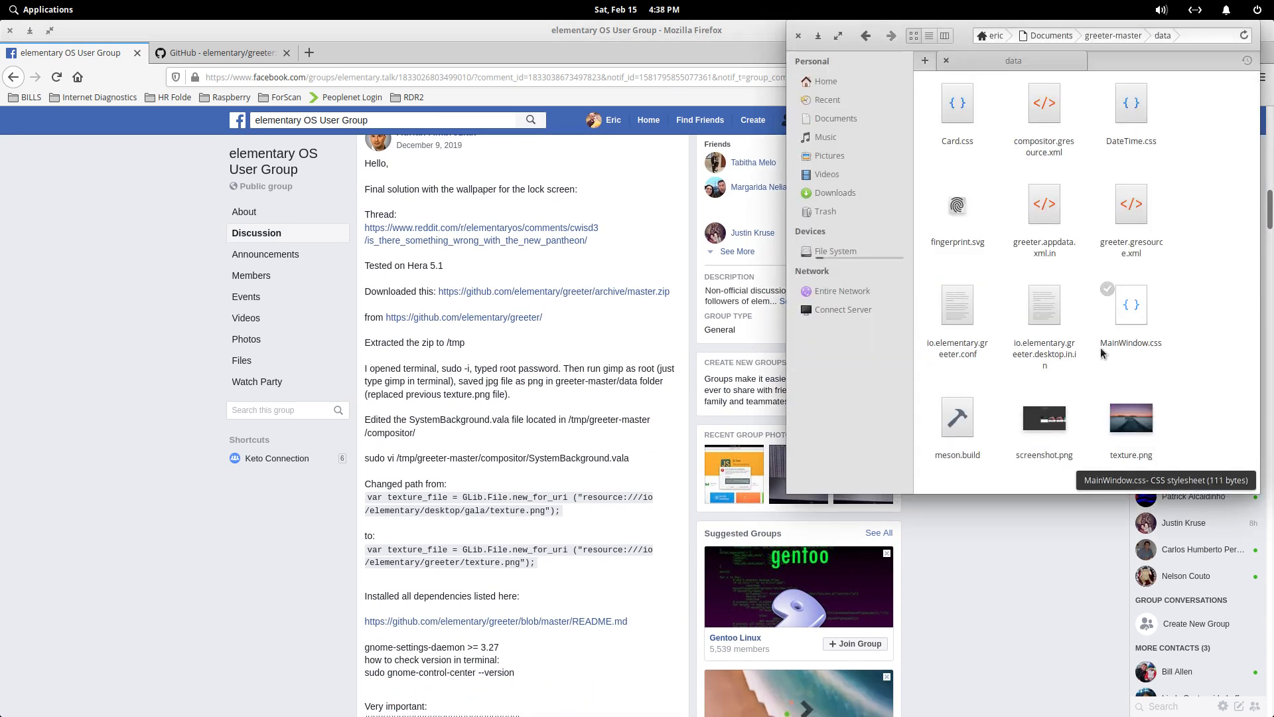
mouse_move(1107, 505)
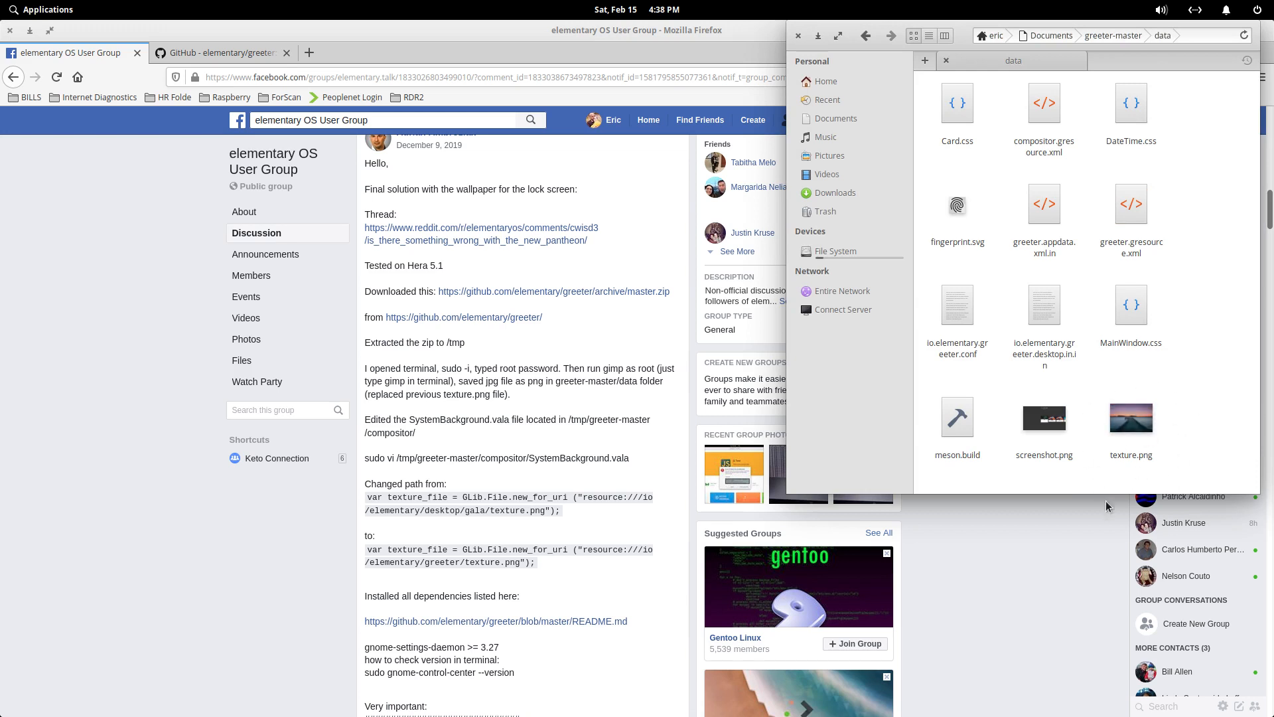
mouse_move(1195, 550)
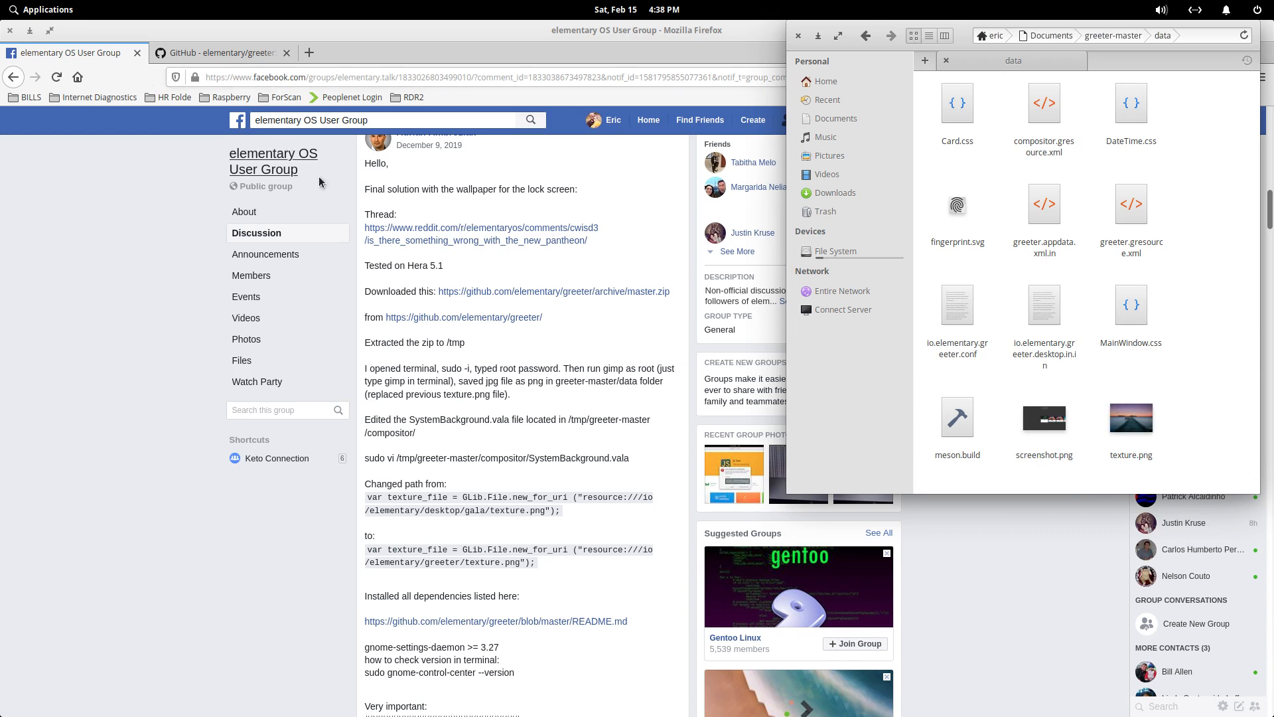
- Launch GIMP and open the recent Truck-Wallpaper-23.jpg photo
click(42, 9)
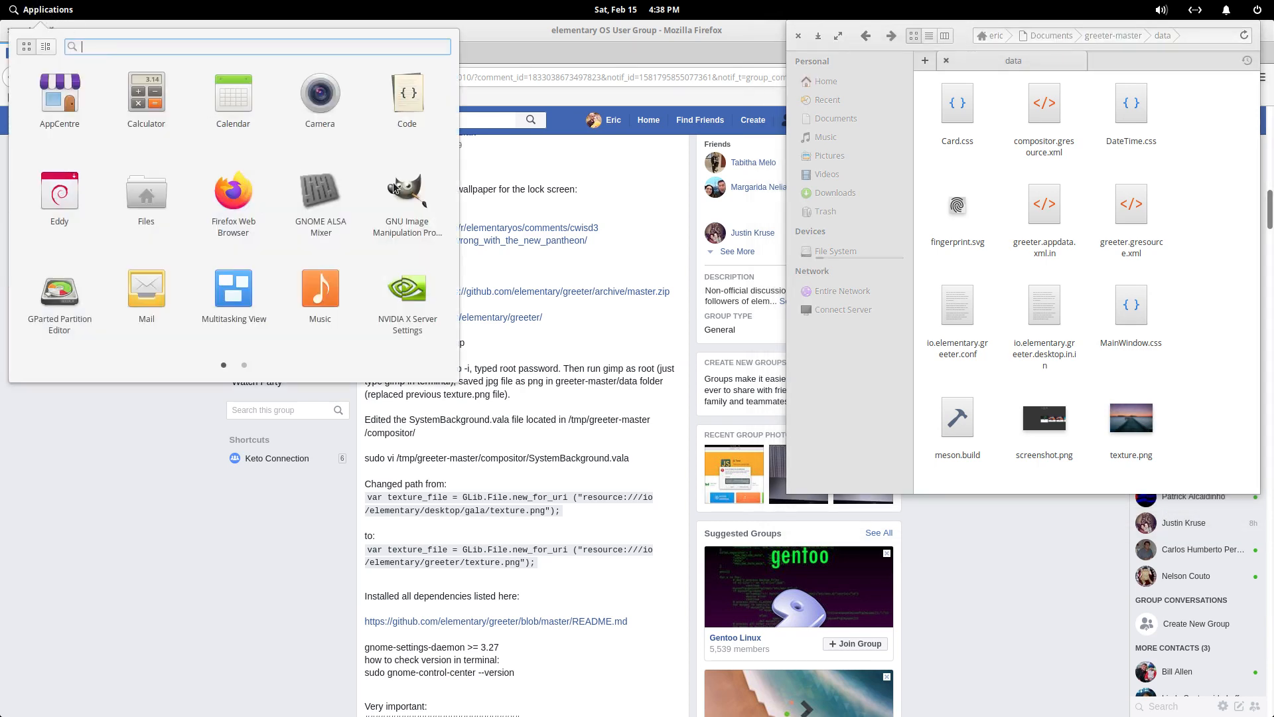
click(407, 187)
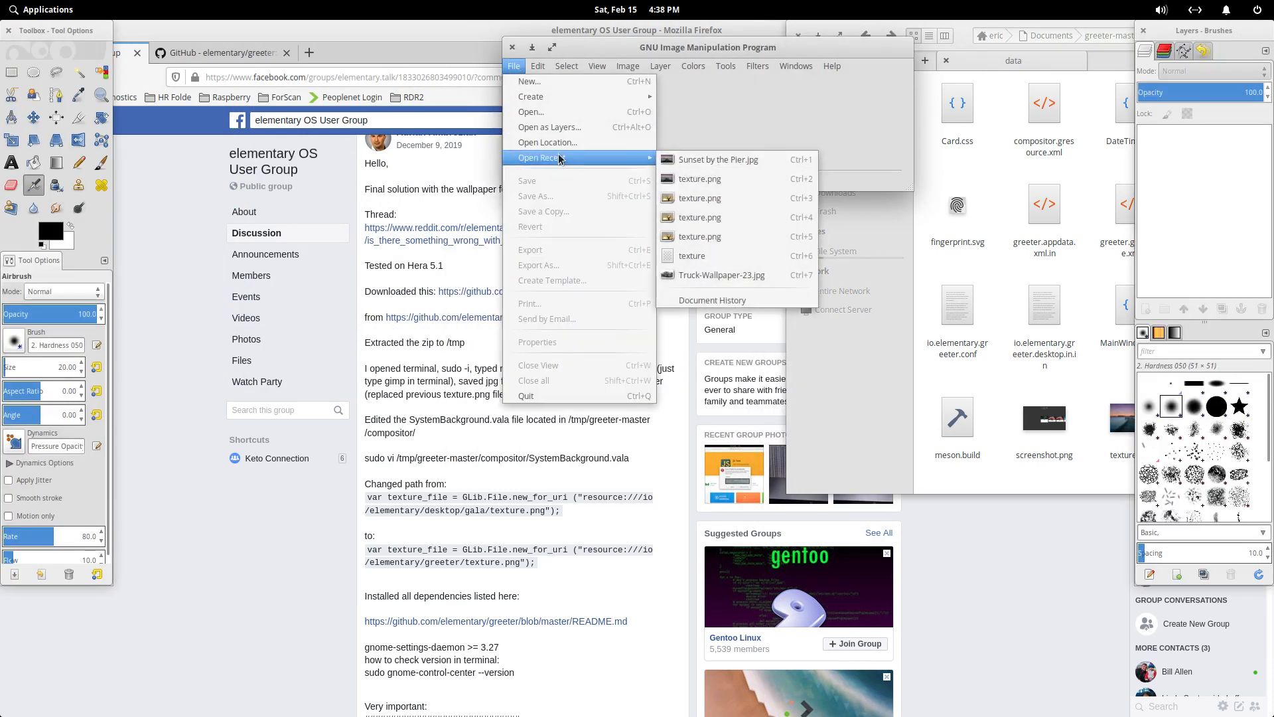
mouse_move(550, 128)
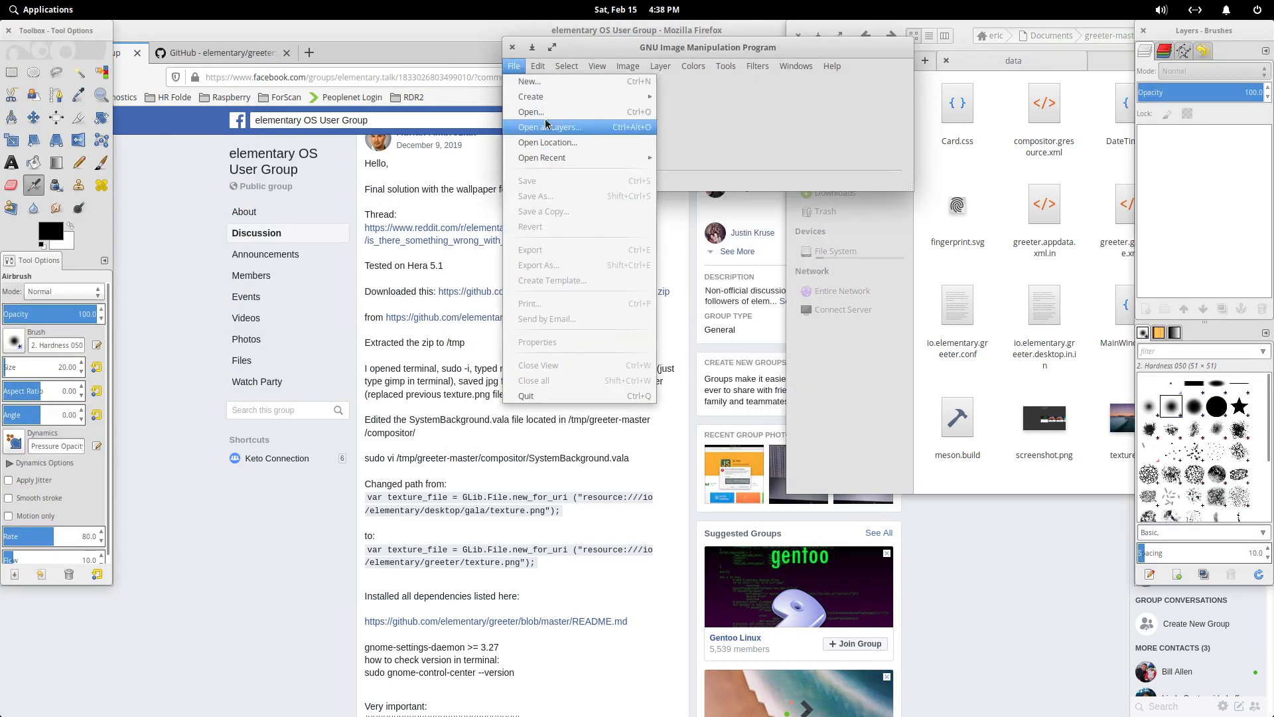
click(529, 111)
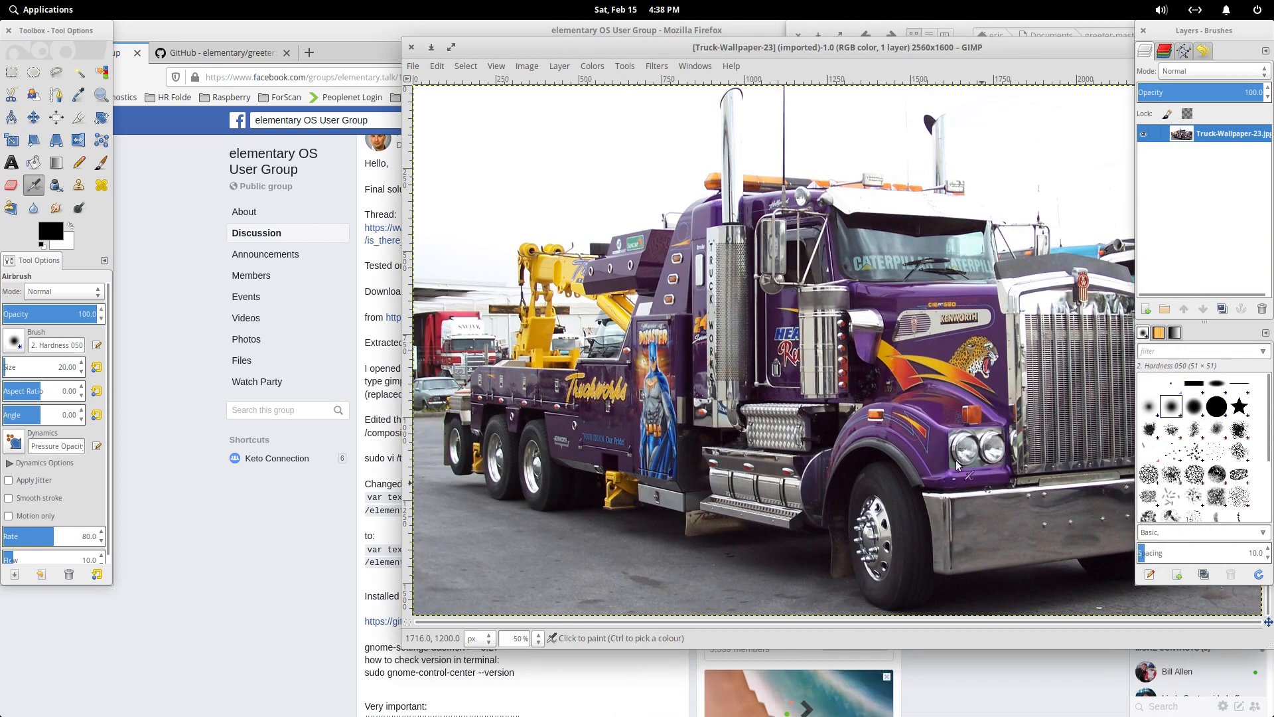
mouse_move(475, 120)
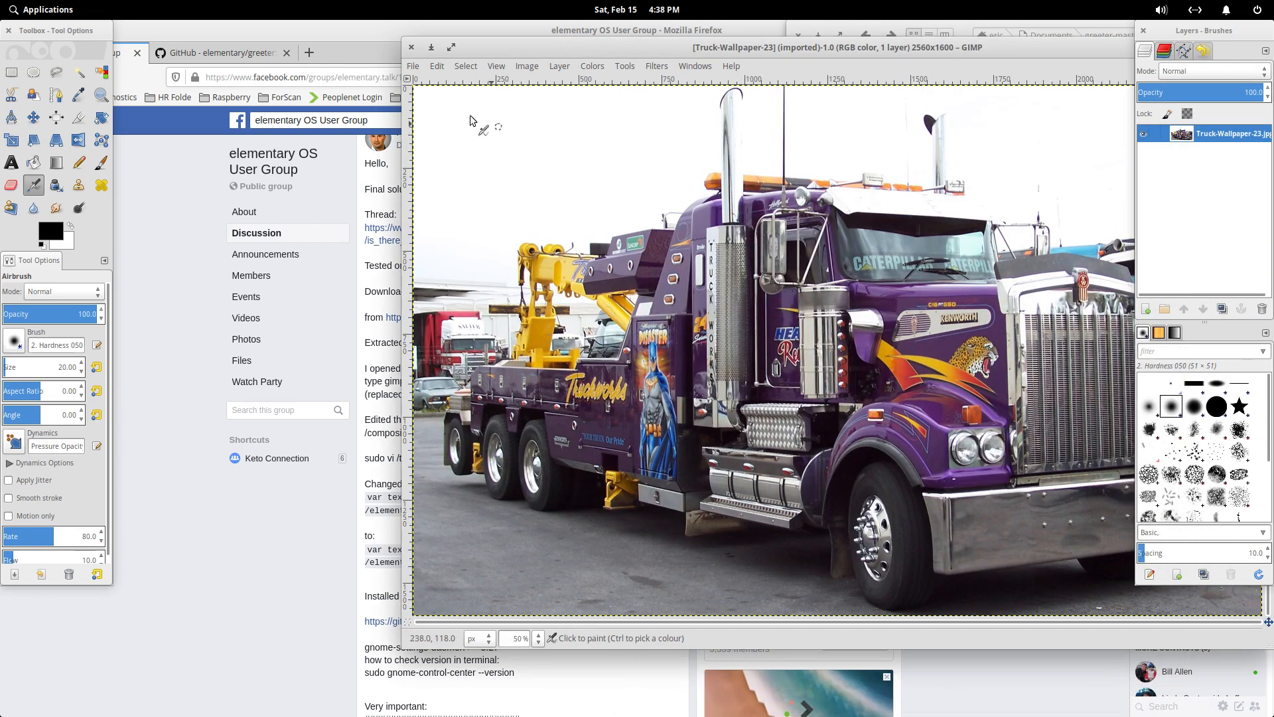
- In Export As, name the image texture.png with Pictures as destination, then dismiss the dialog
click(413, 67)
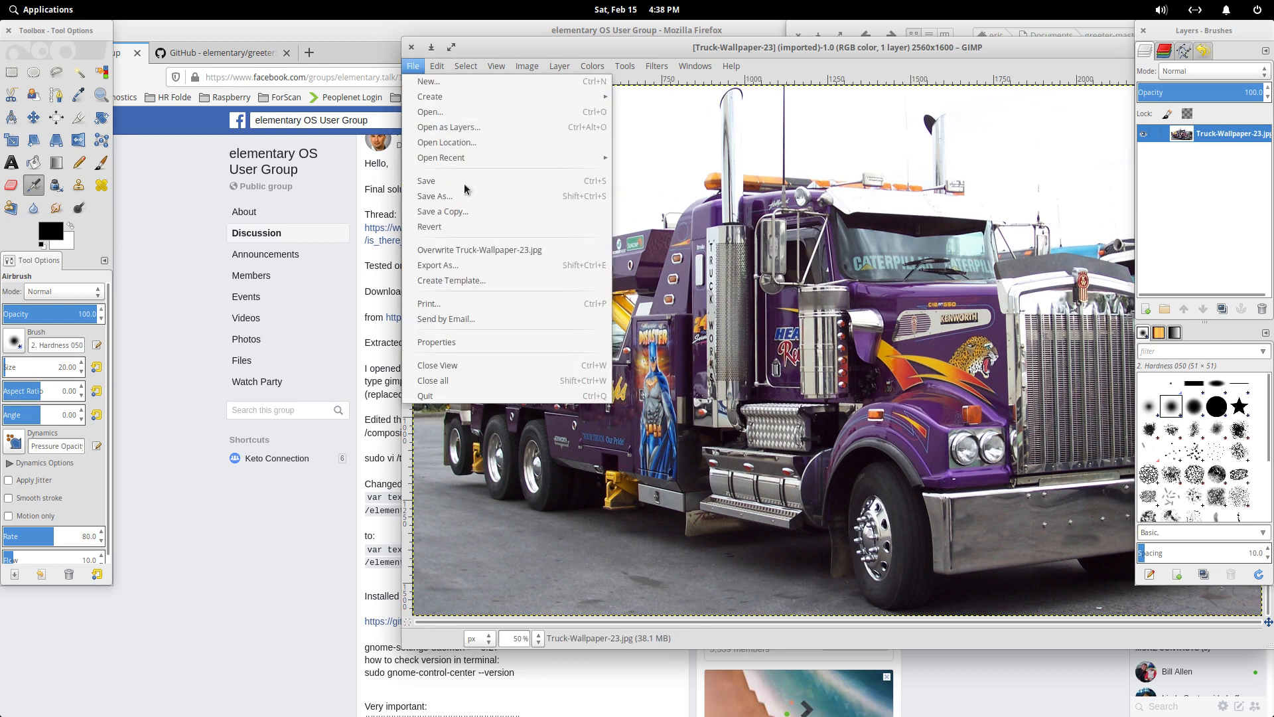
click(437, 265)
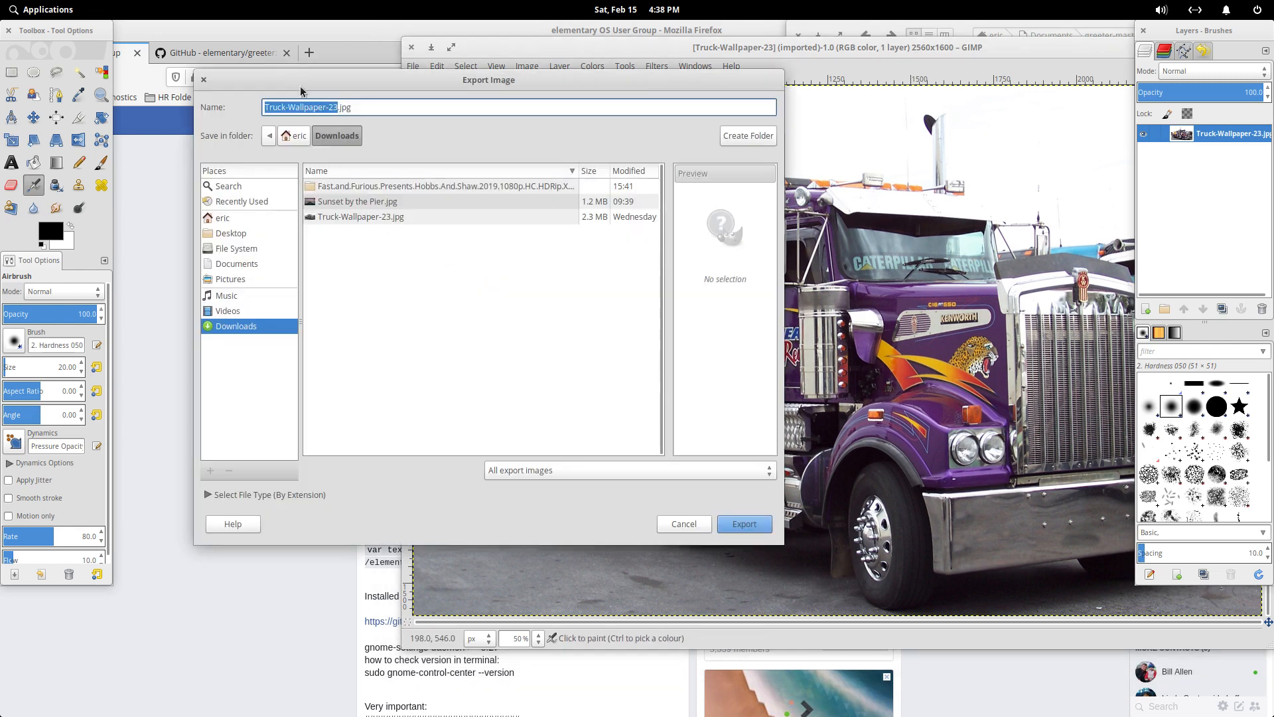
text(t)
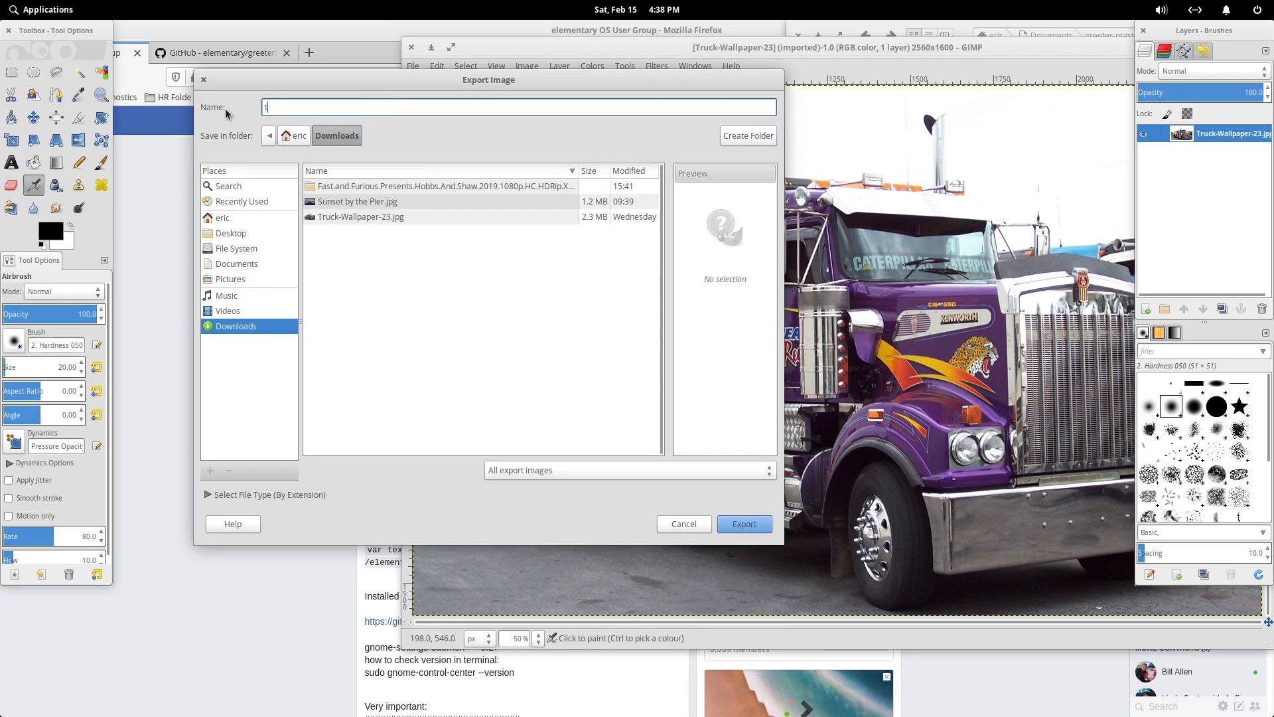
text(exture.)
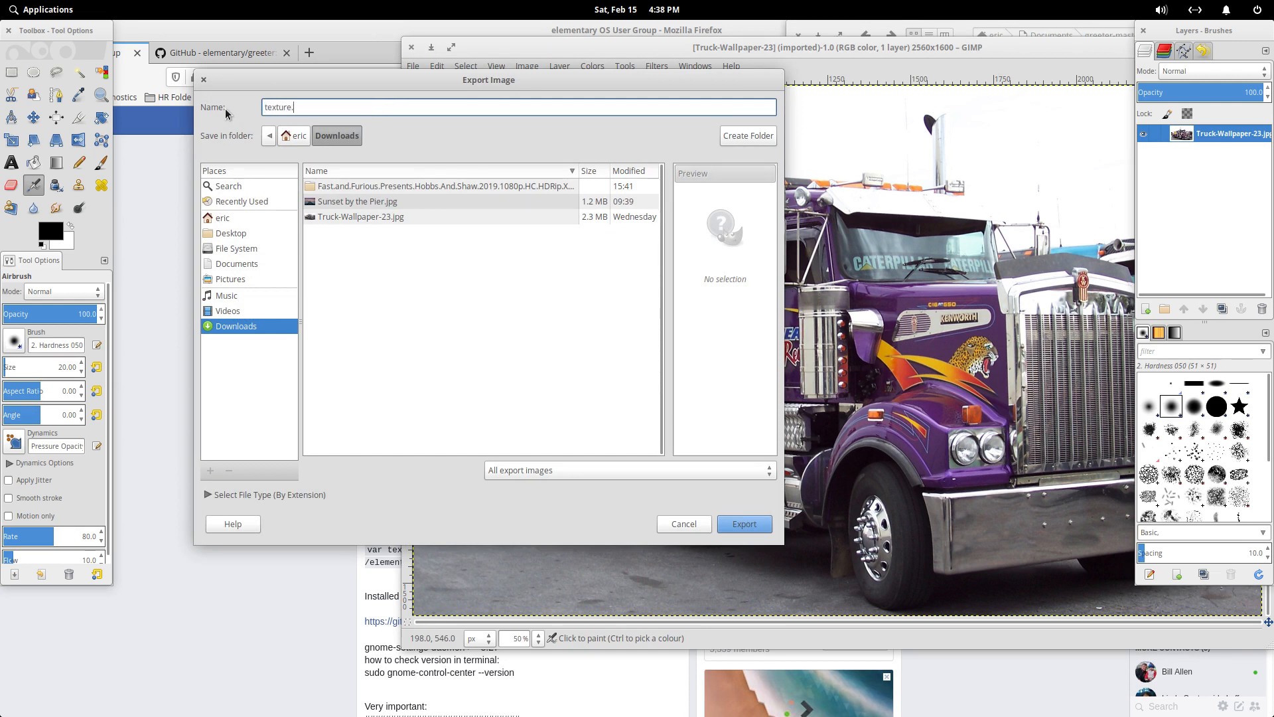
text(png)
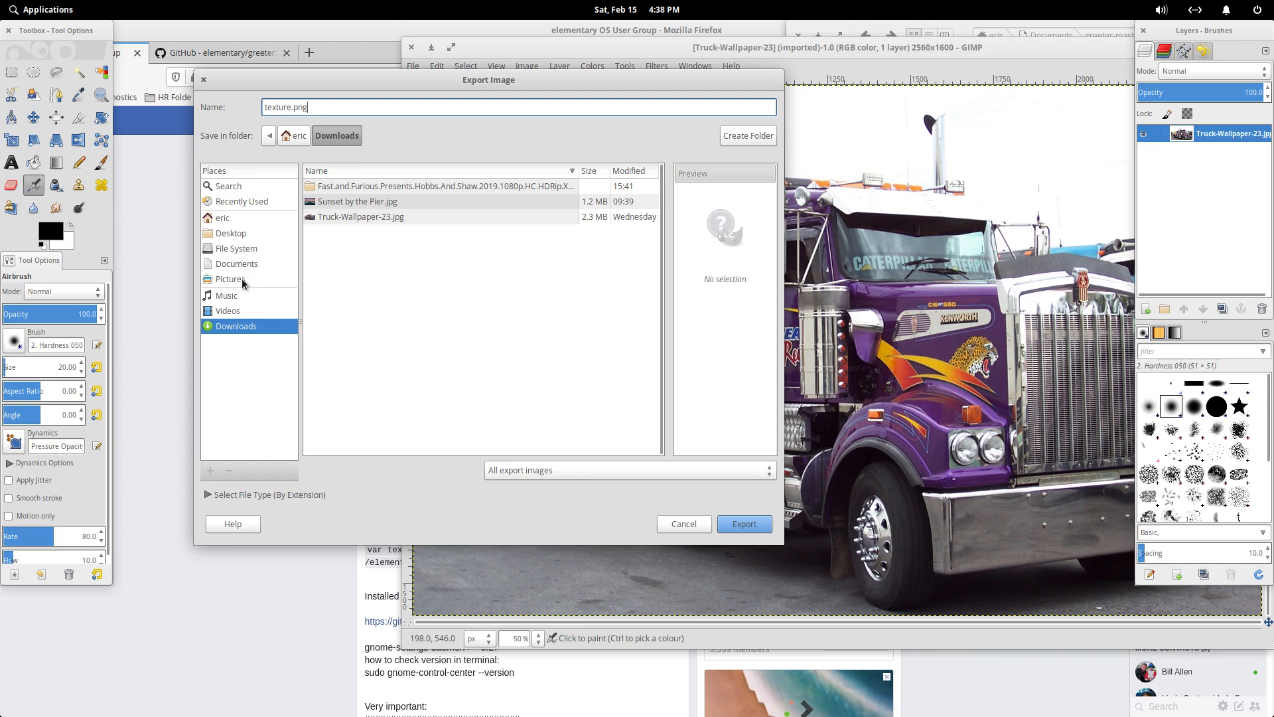
click(230, 279)
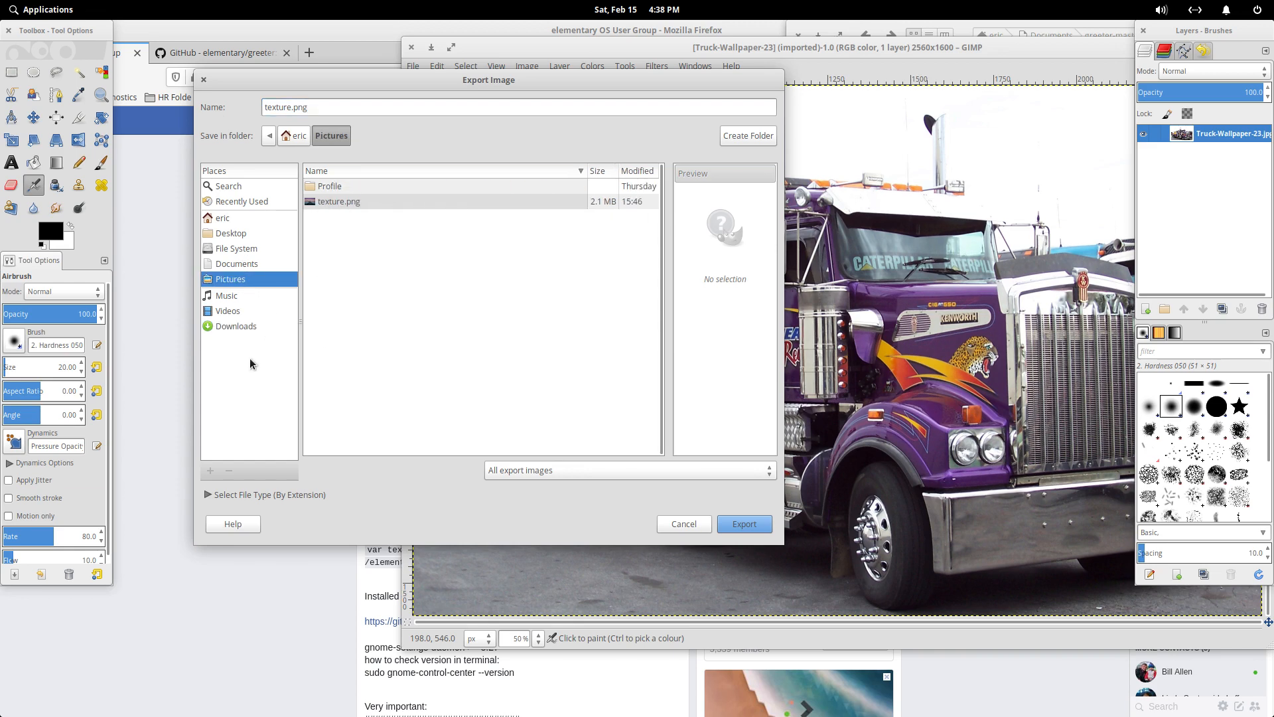
click(684, 523)
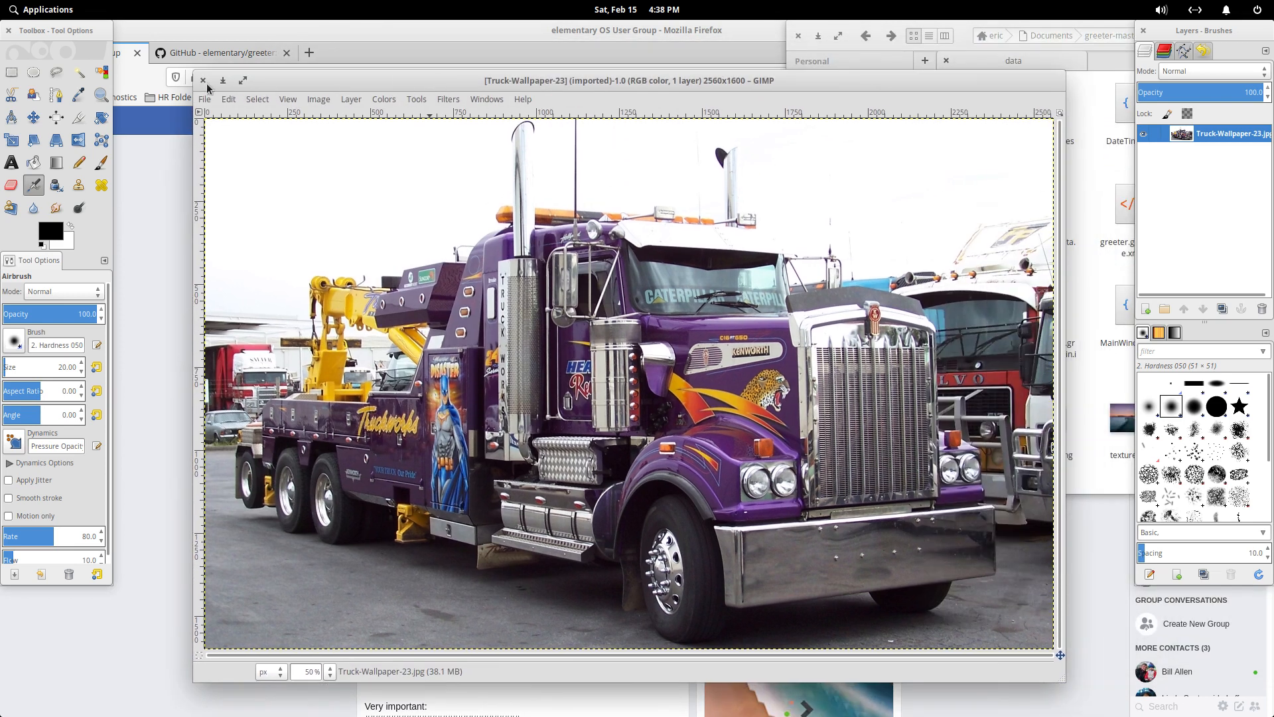
- Scroll the Facebook post to the dependency-install and compile-as-root commands
click(202, 80)
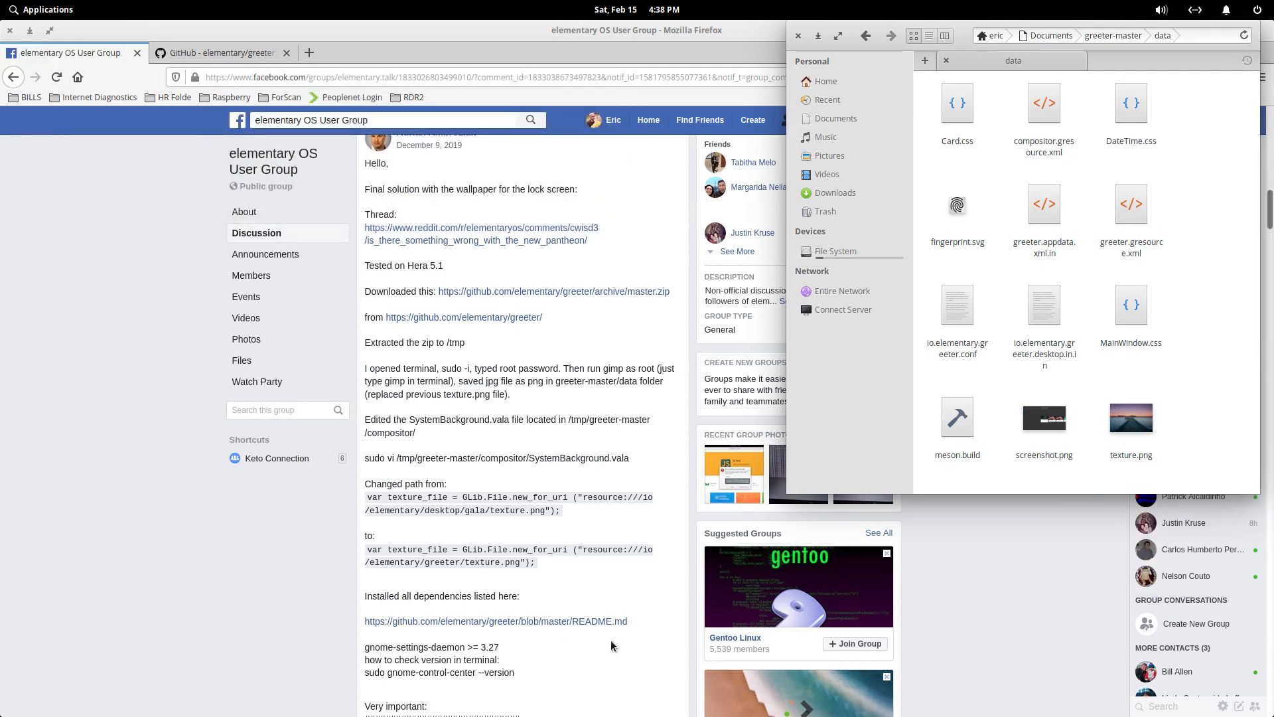
scroll(down, 3)
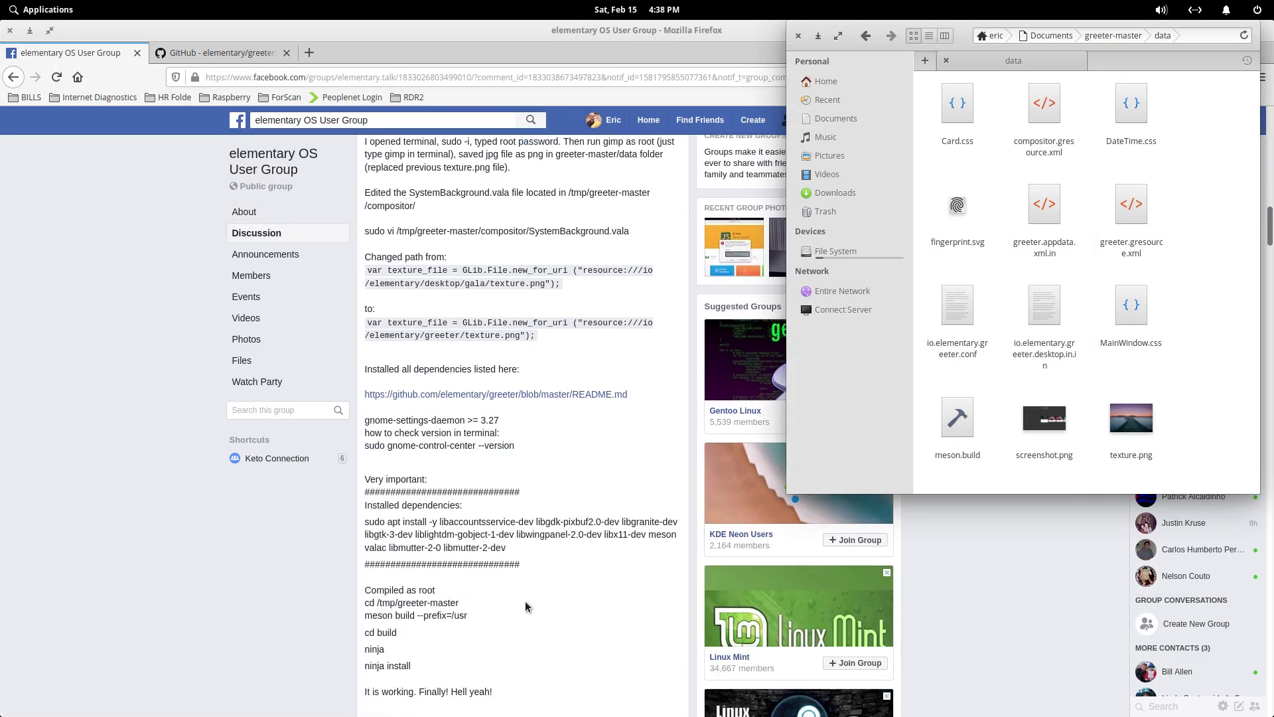
mouse_move(544, 664)
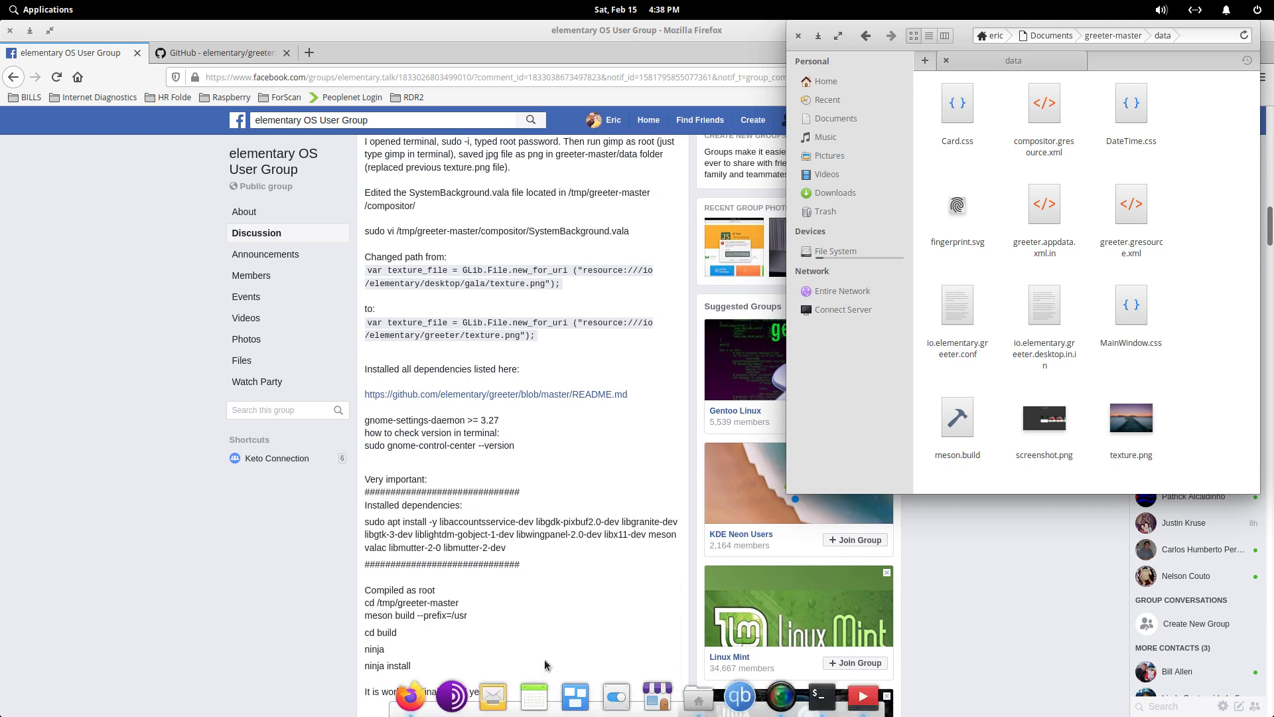
- Launch a Terminal at the home directory prompt
click(821, 697)
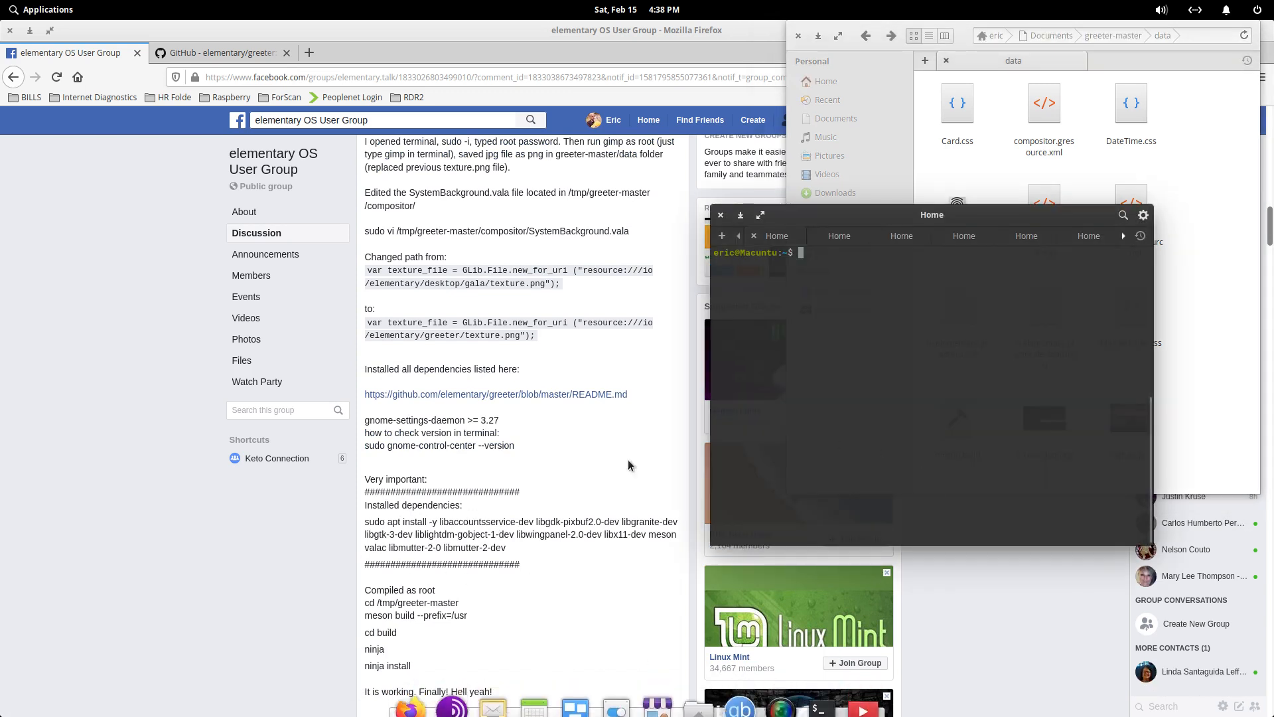
mouse_move(410, 524)
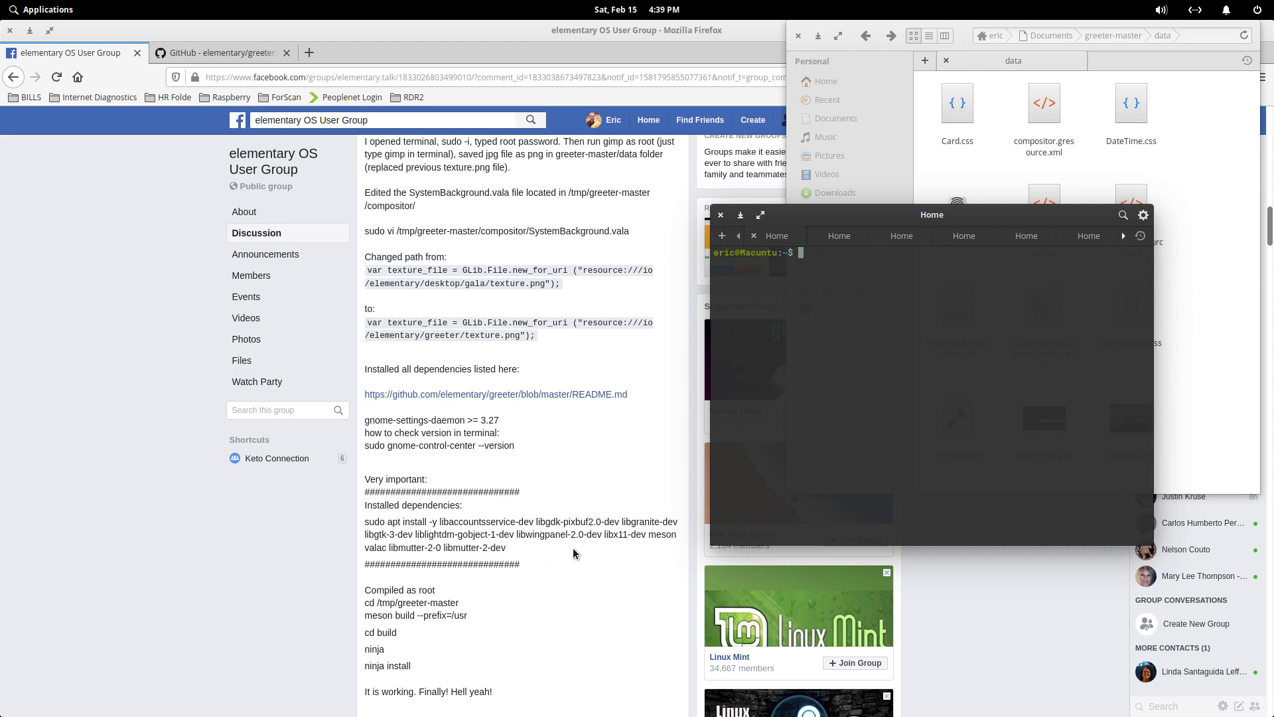
mouse_move(532, 551)
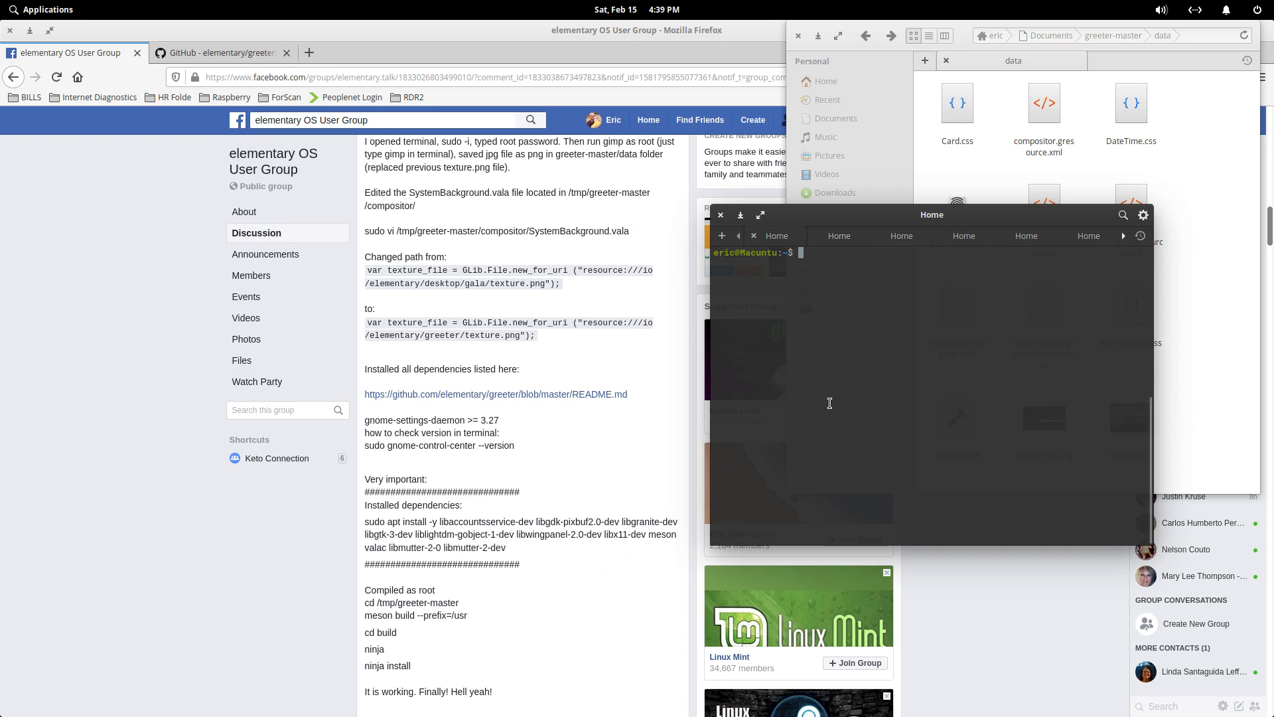
mouse_move(799, 473)
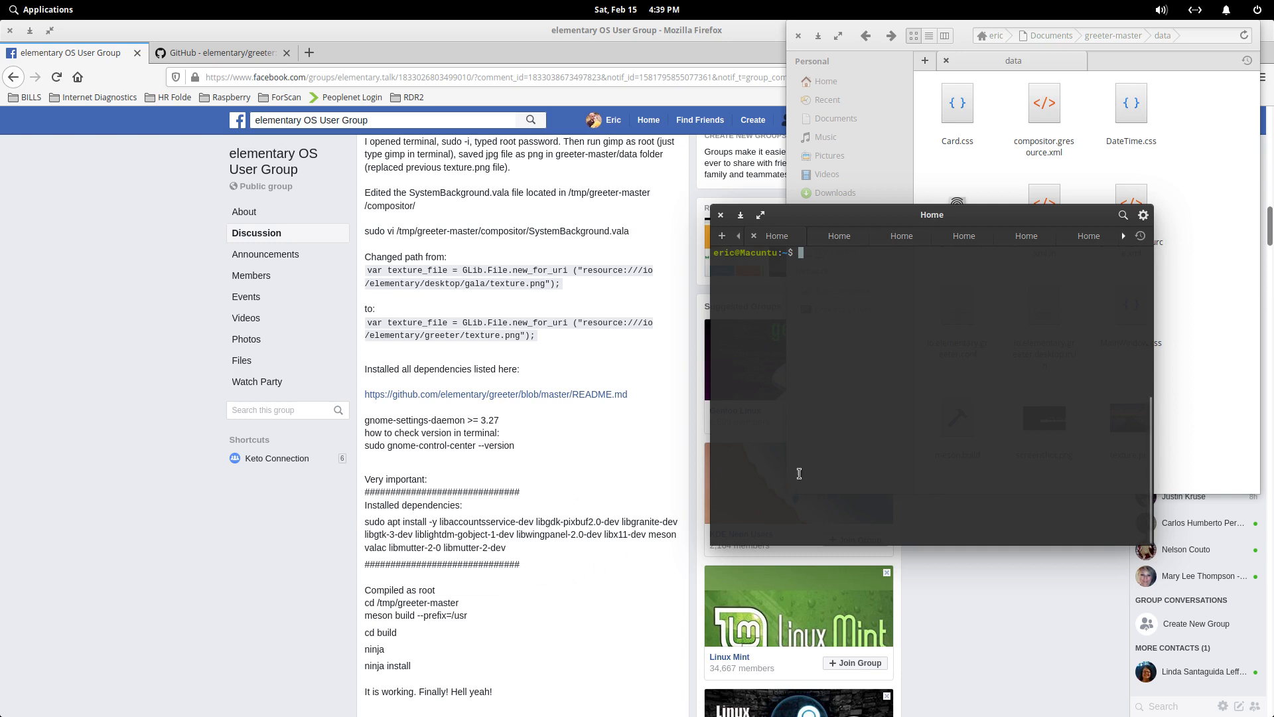
mouse_move(438, 504)
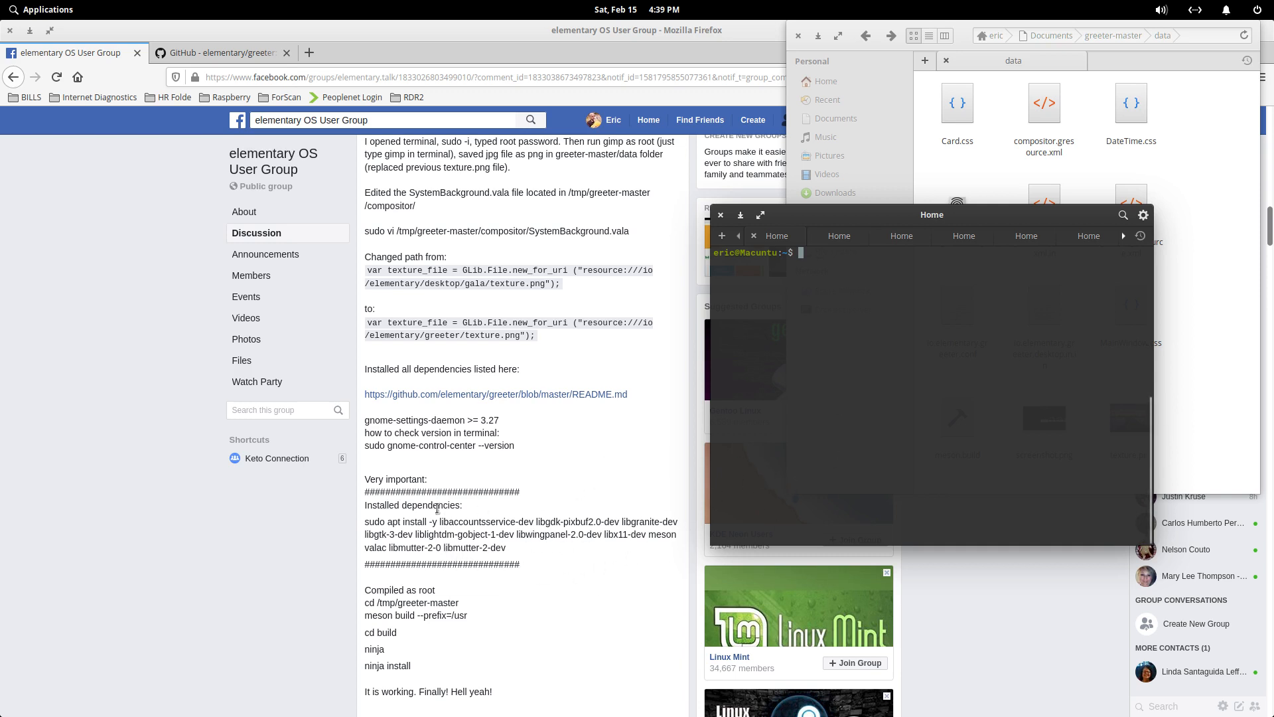
mouse_move(728, 559)
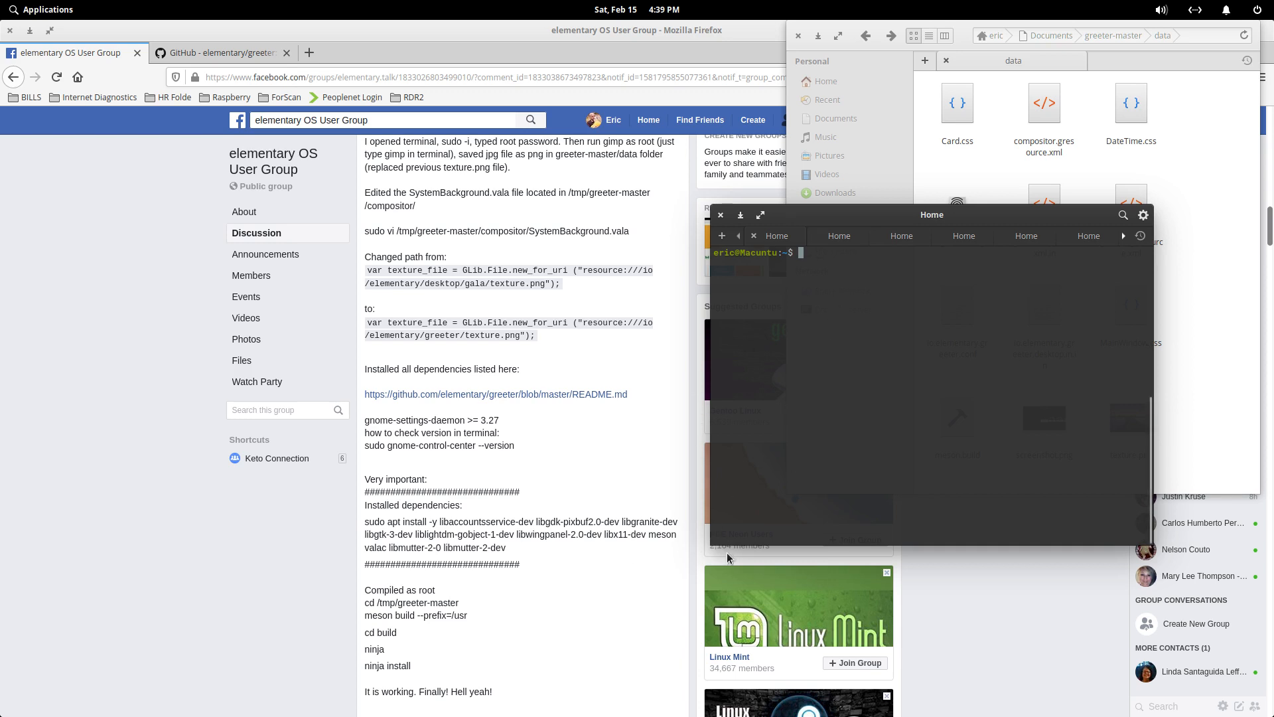
mouse_move(745, 499)
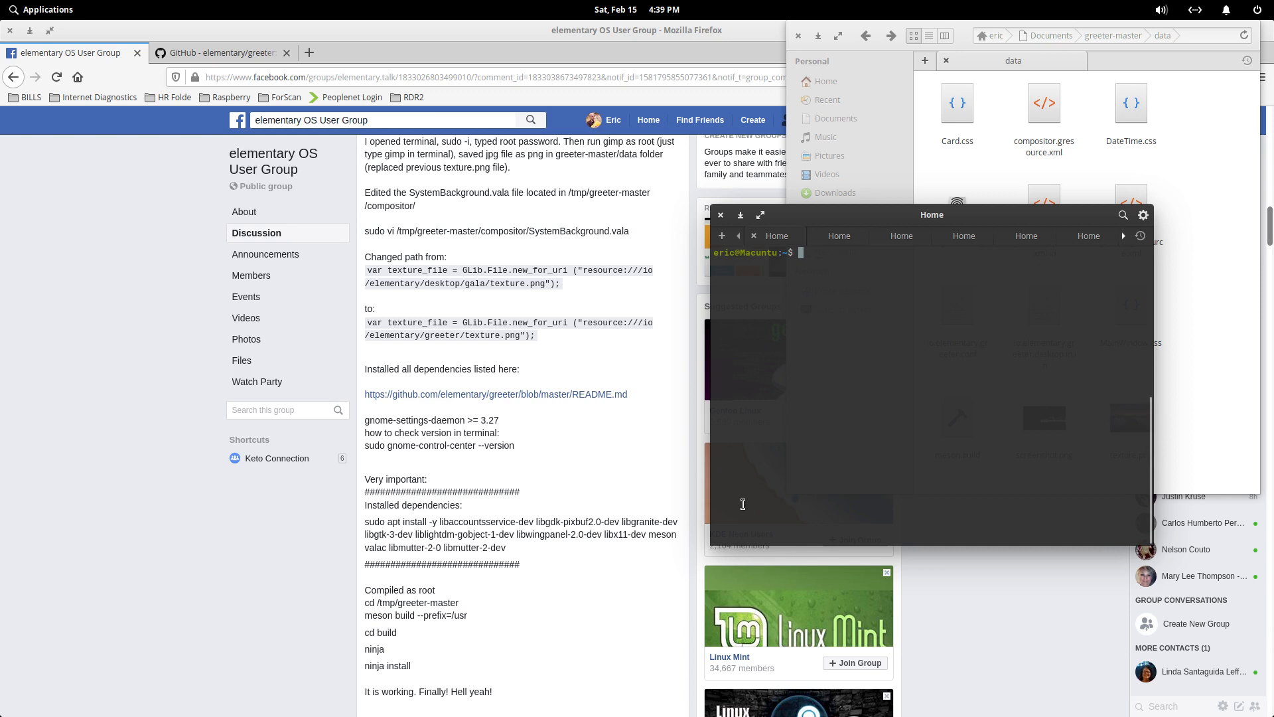
mouse_move(623, 561)
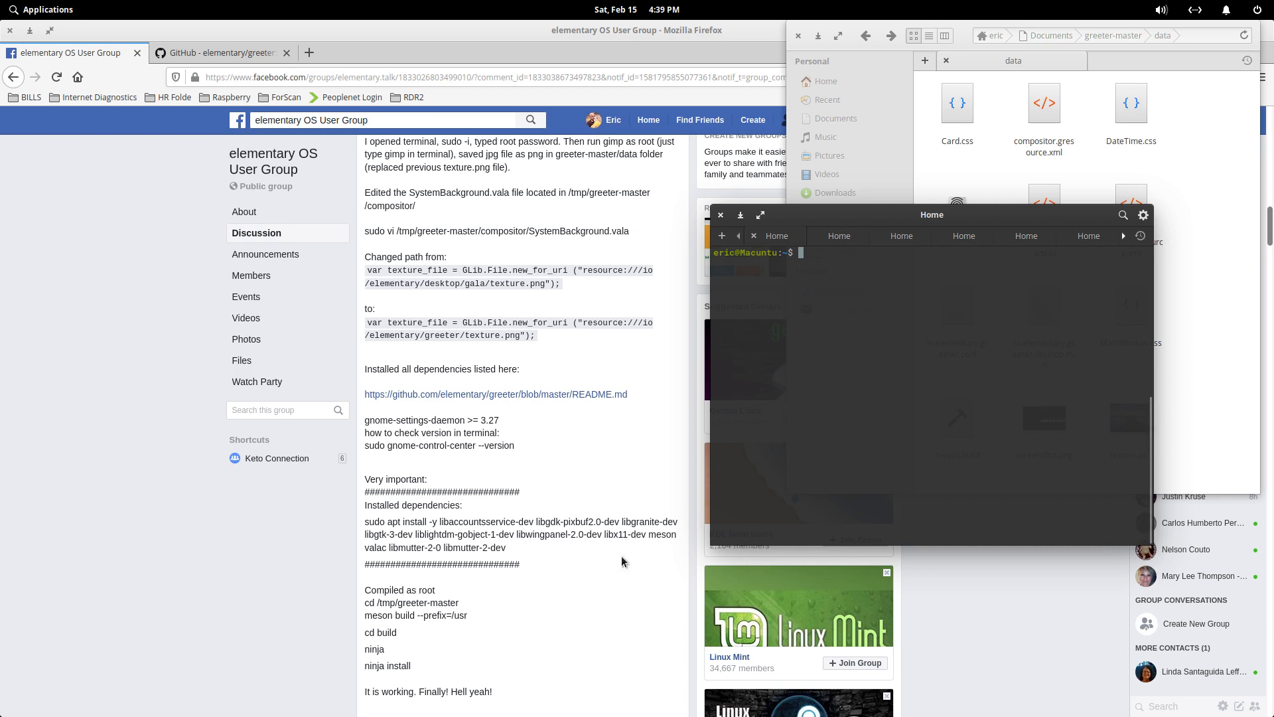
mouse_move(797, 396)
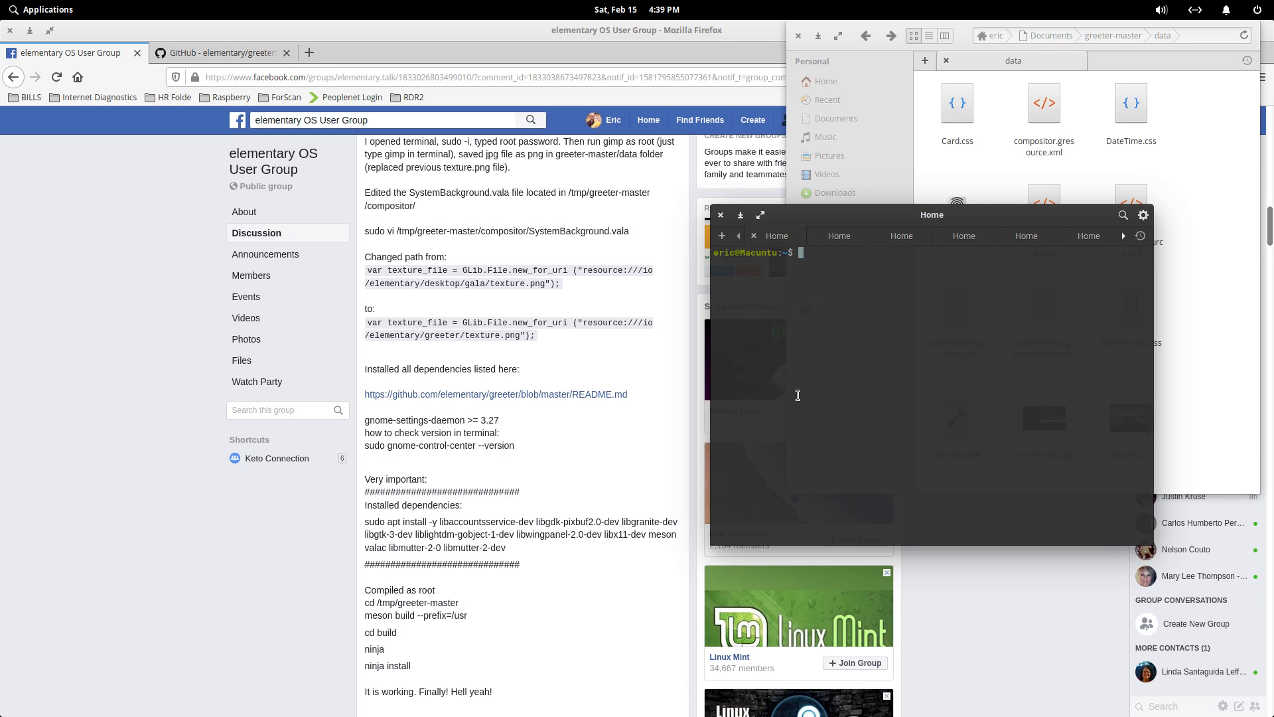
- Change directory to /home/eric/Documents/greeter-master
text(cd)
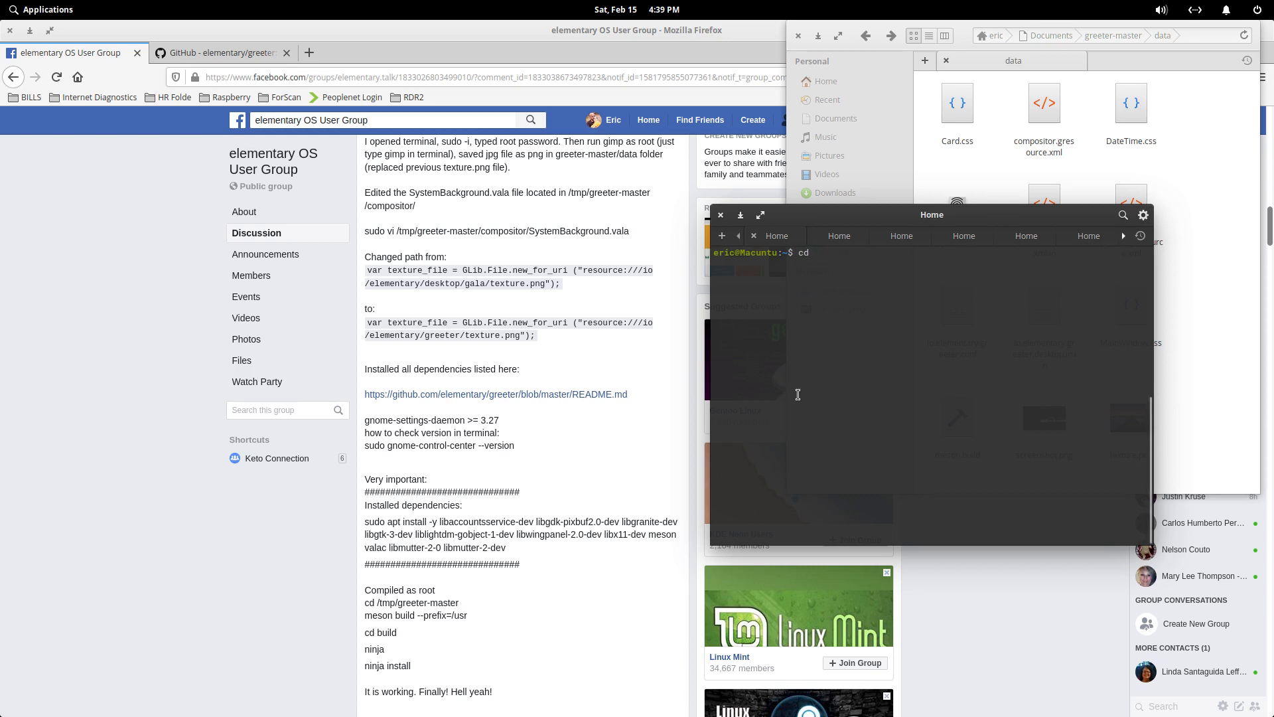
text(/home)
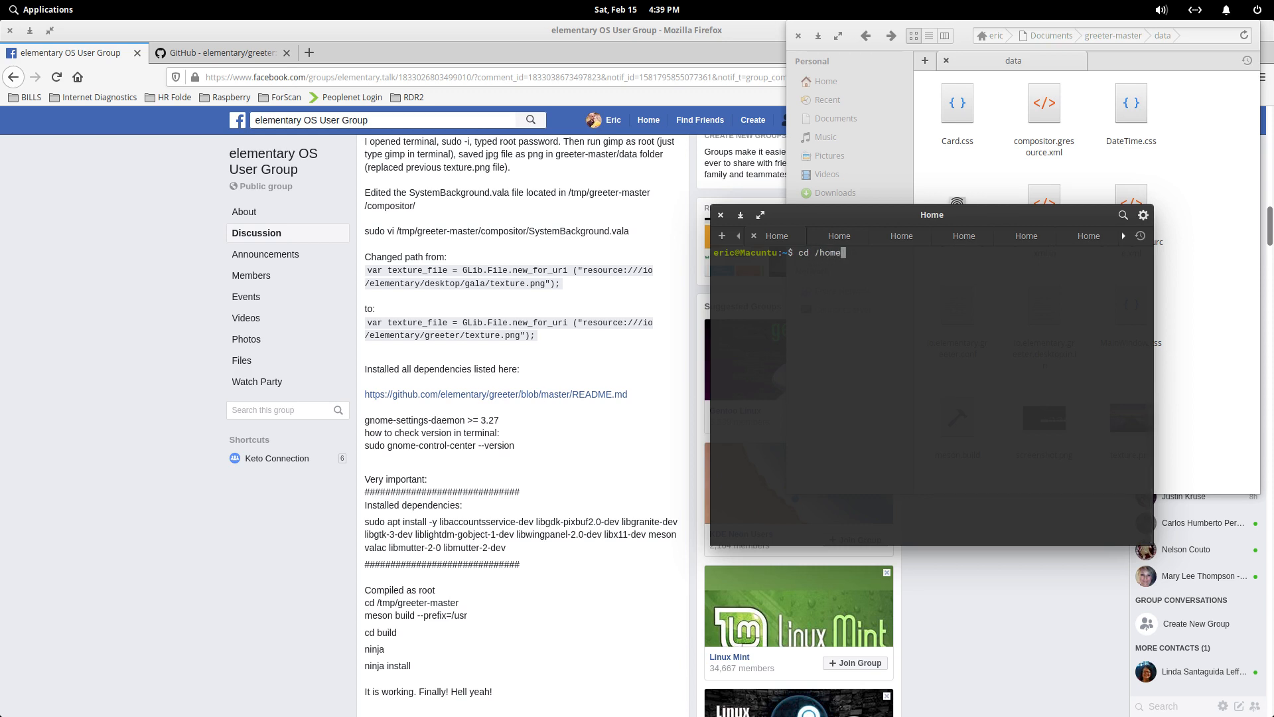
text(/eric)
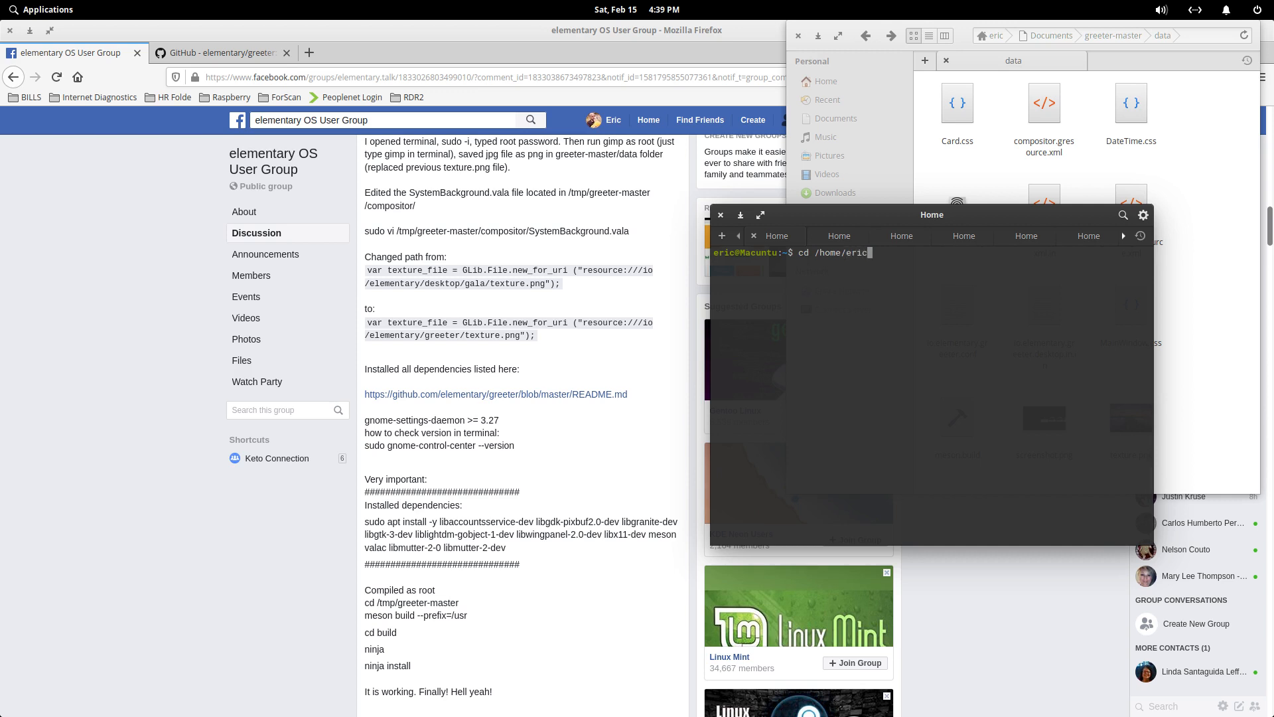
text(/D)
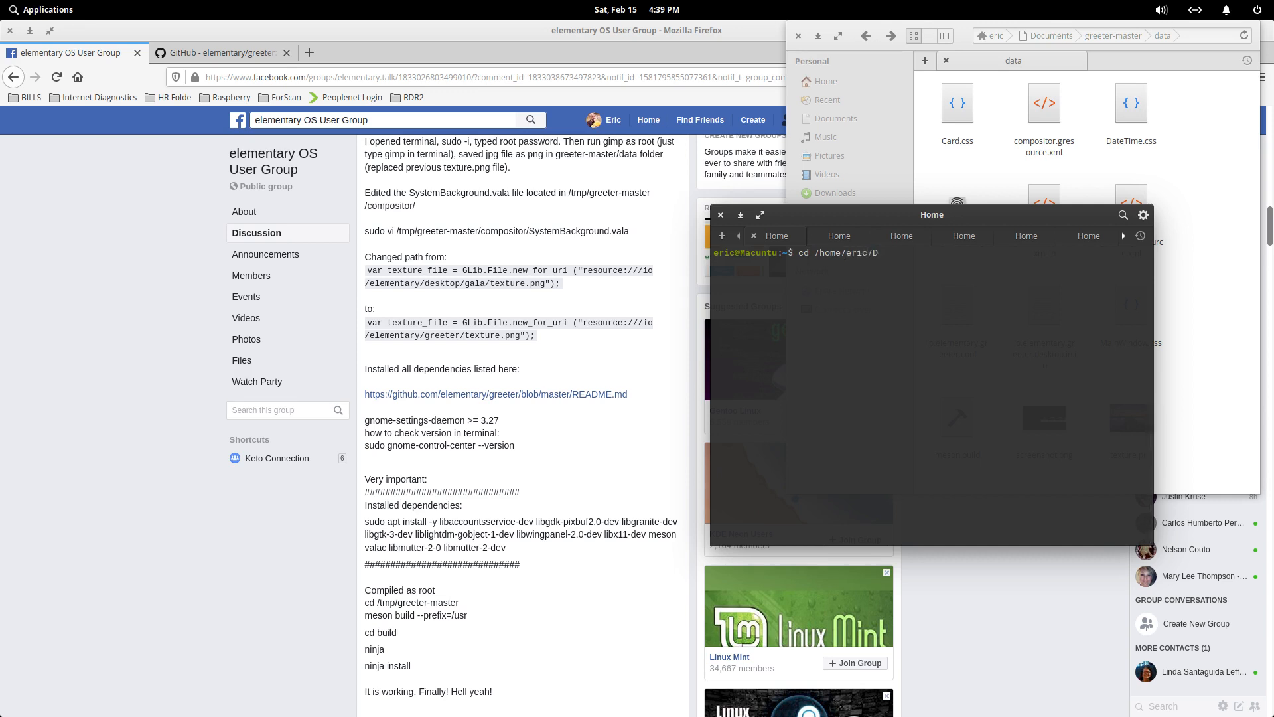
text(o)
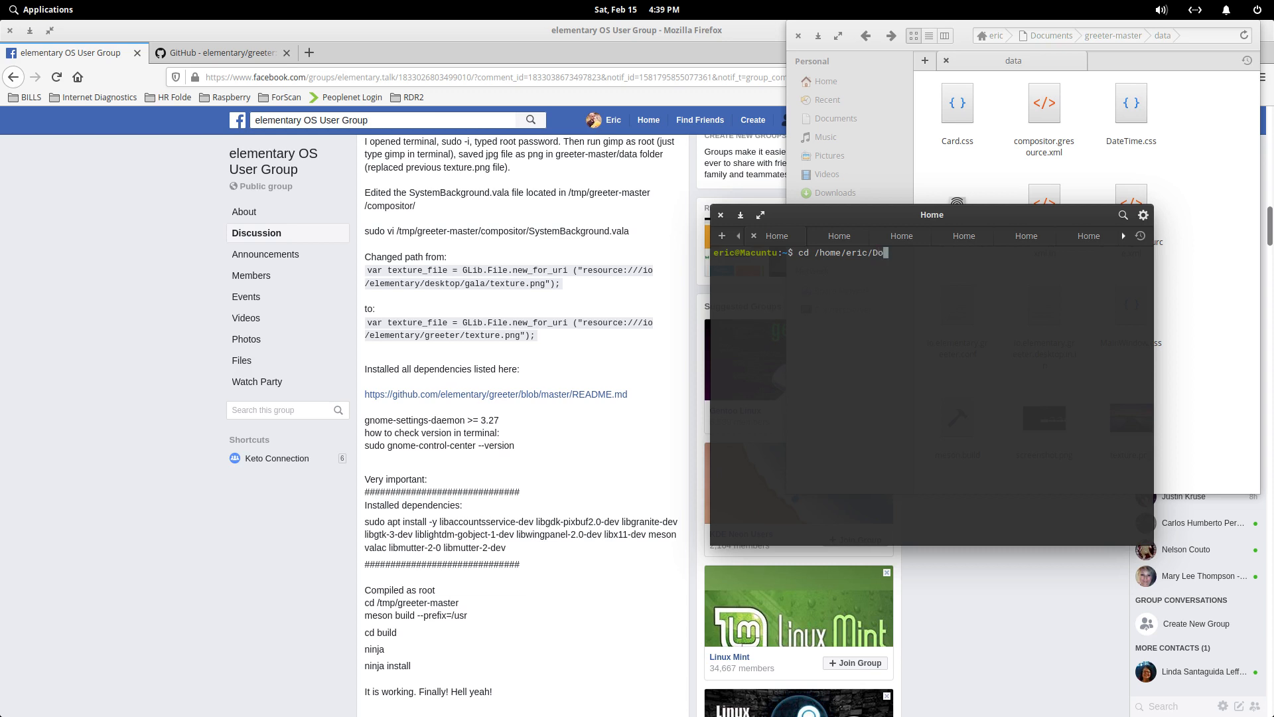
text(cuments)
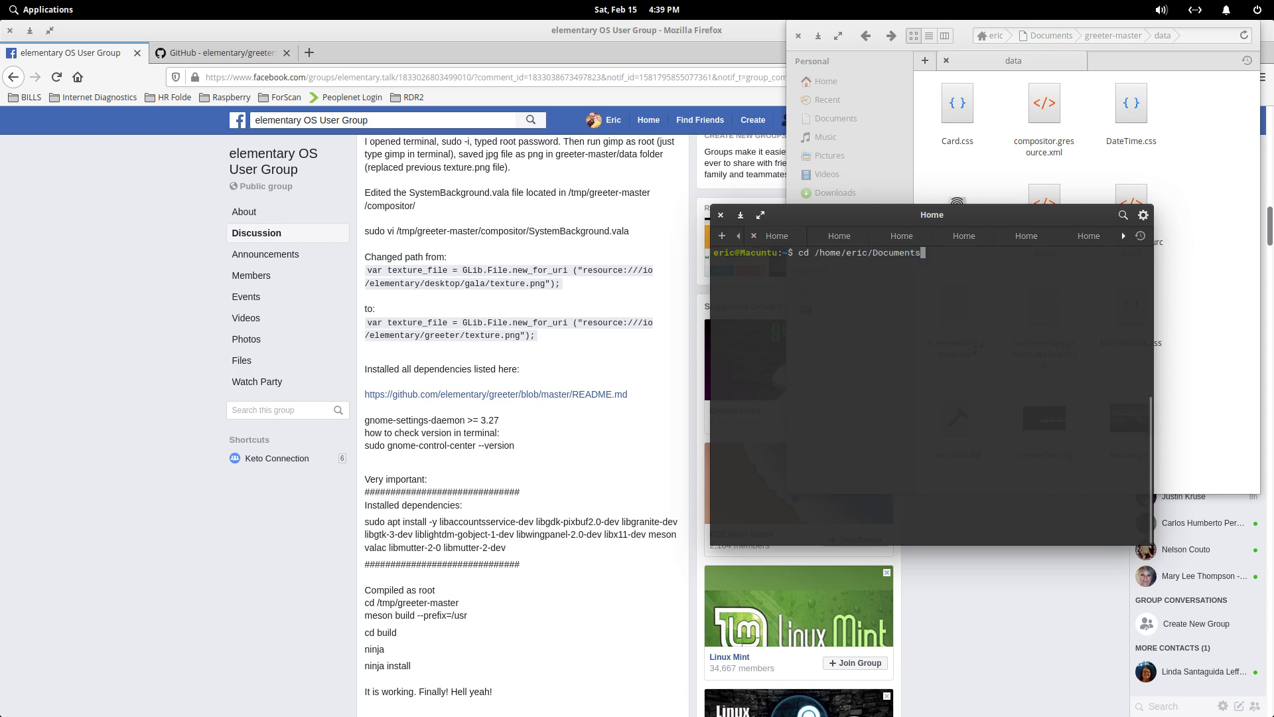
text(greeter)
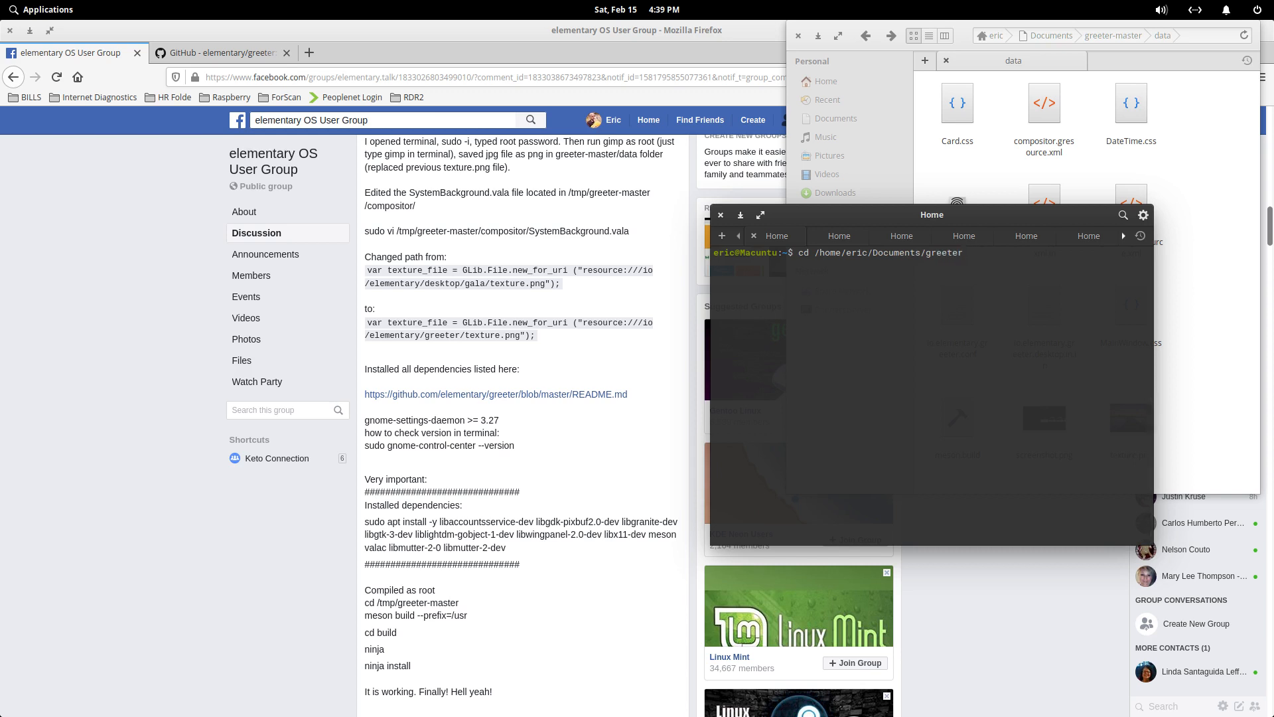
text(-)
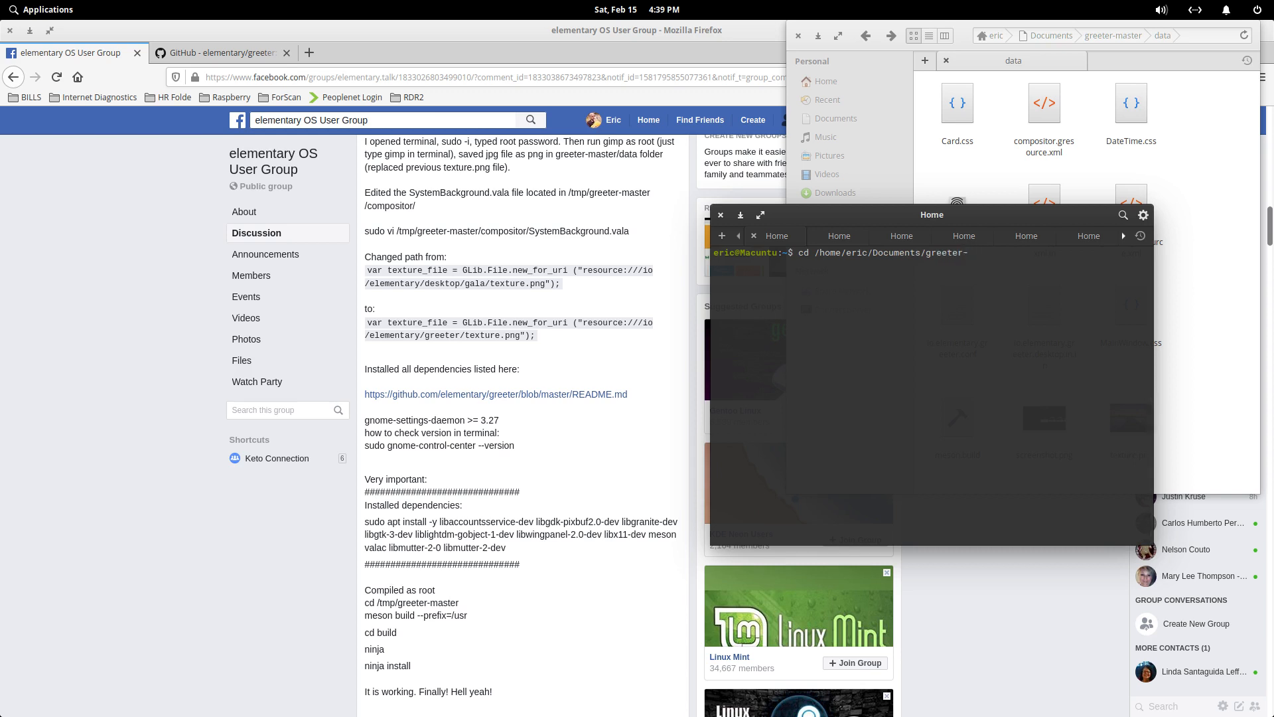
key(Return)
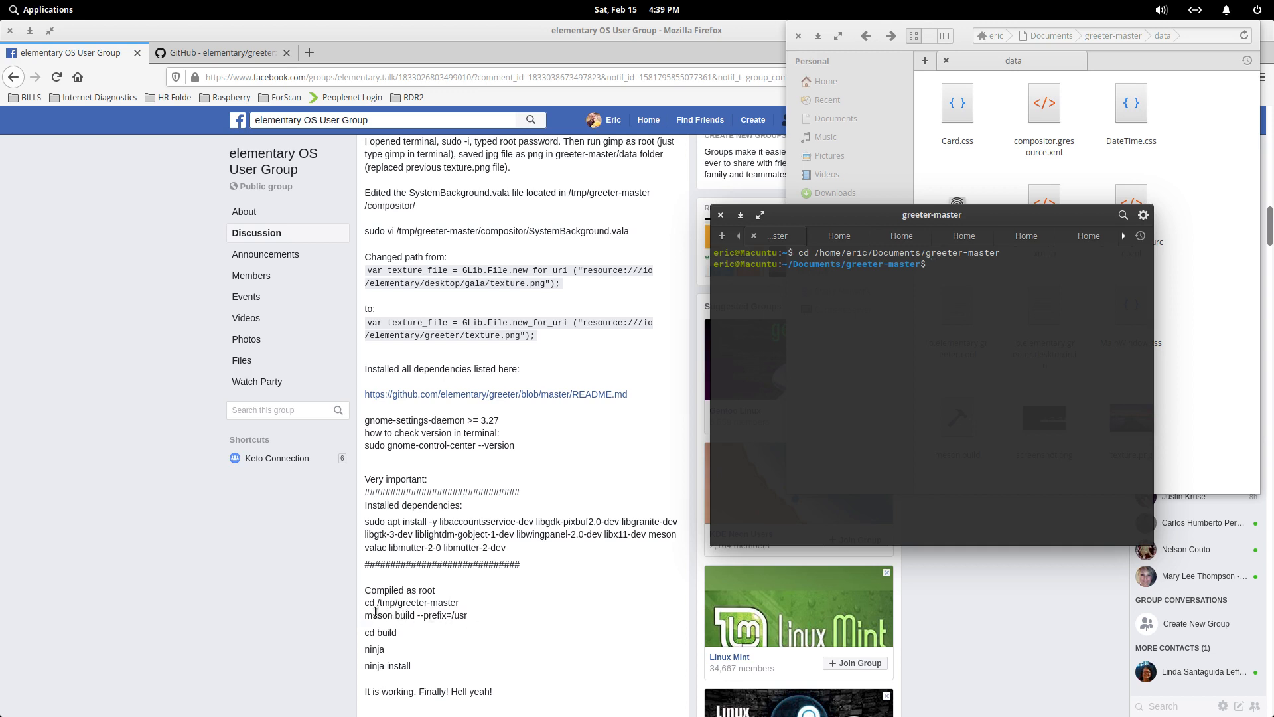
mouse_move(469, 620)
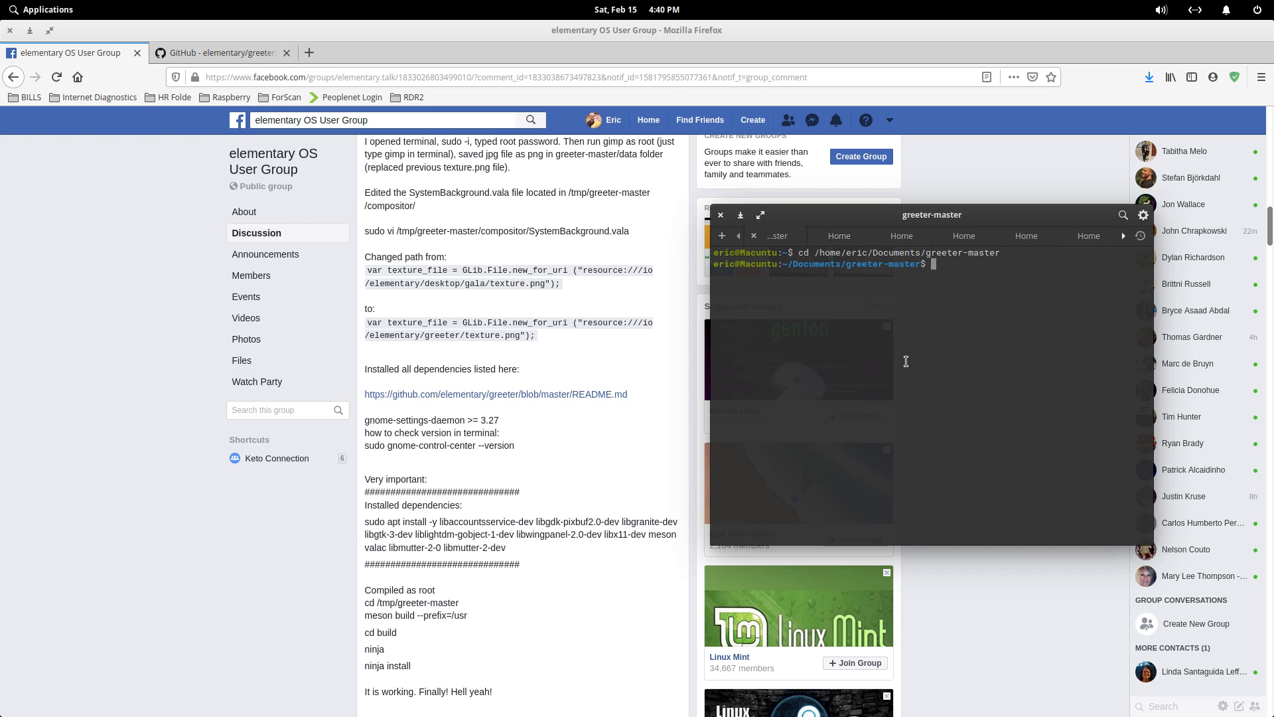
- Change directory into the build folder
text(cd build)
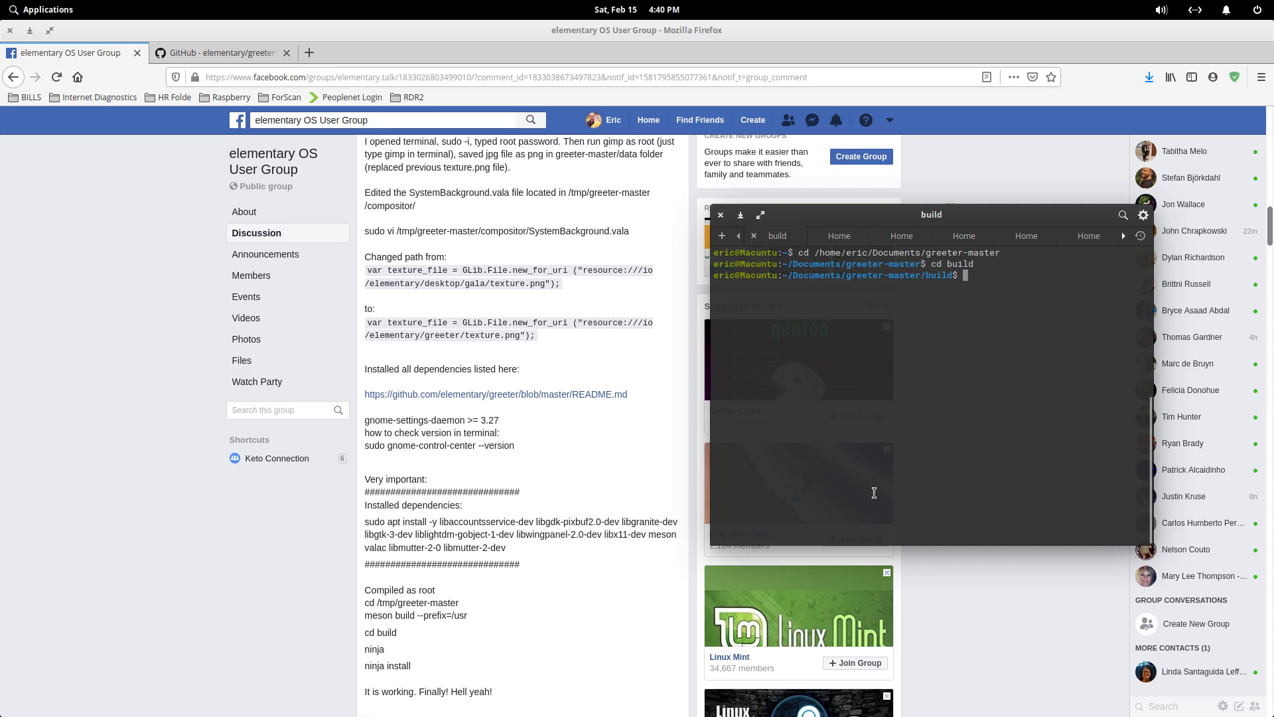
mouse_move(632, 345)
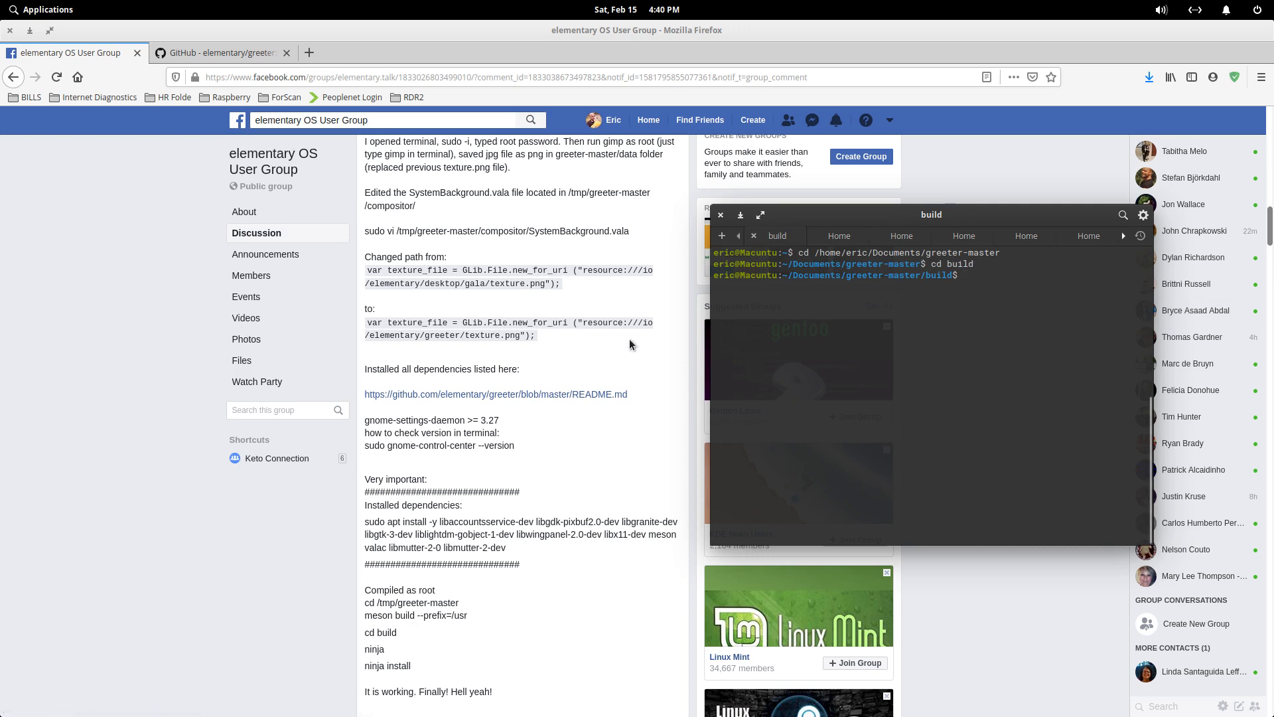
mouse_move(822, 363)
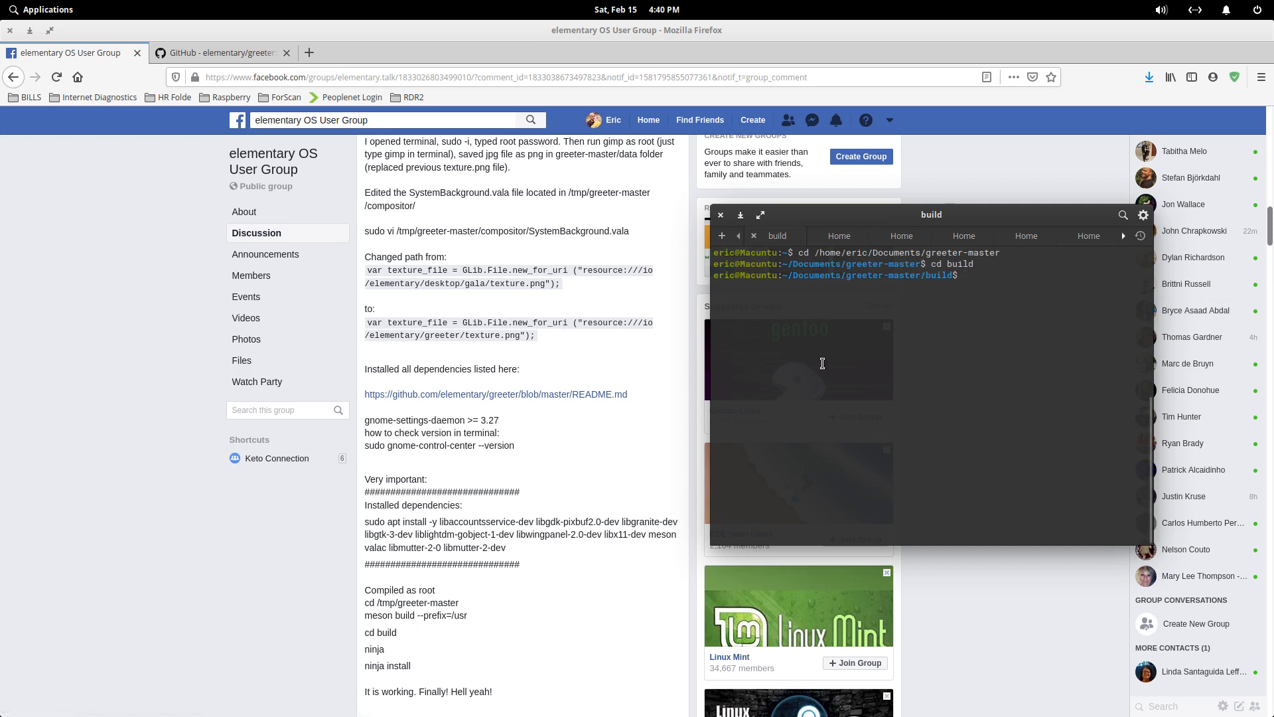
mouse_move(722, 237)
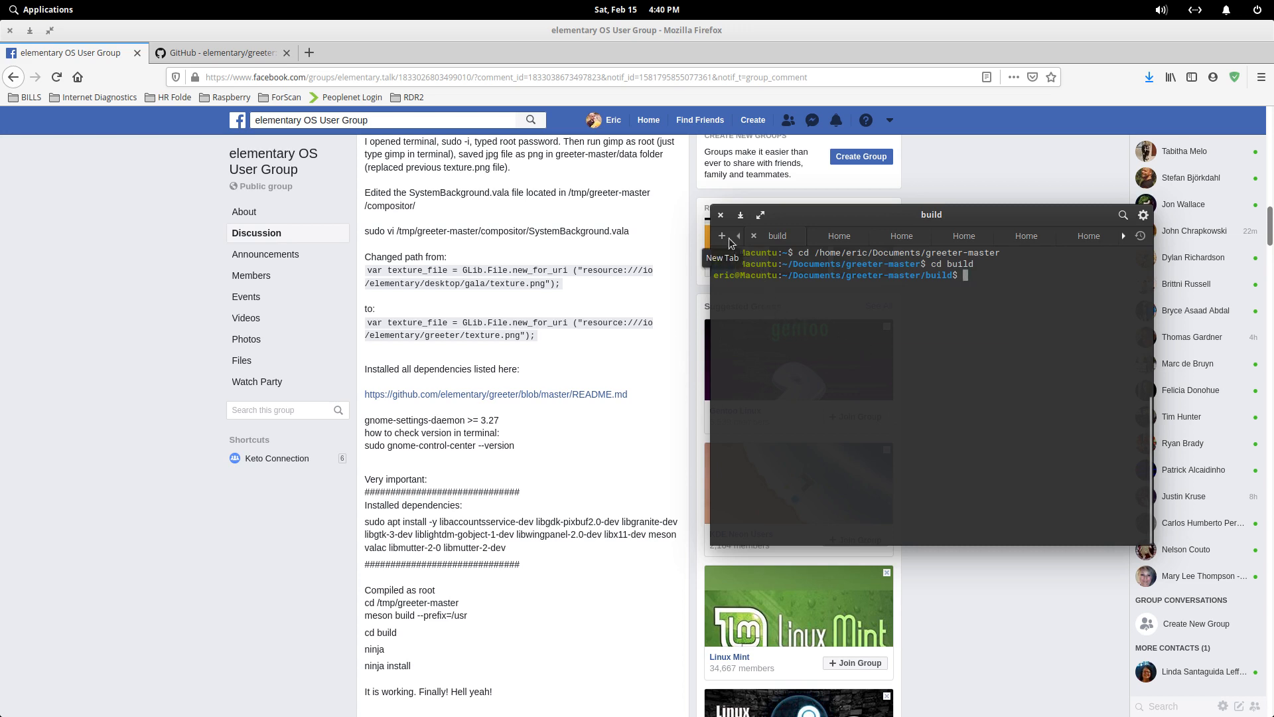
mouse_move(751, 350)
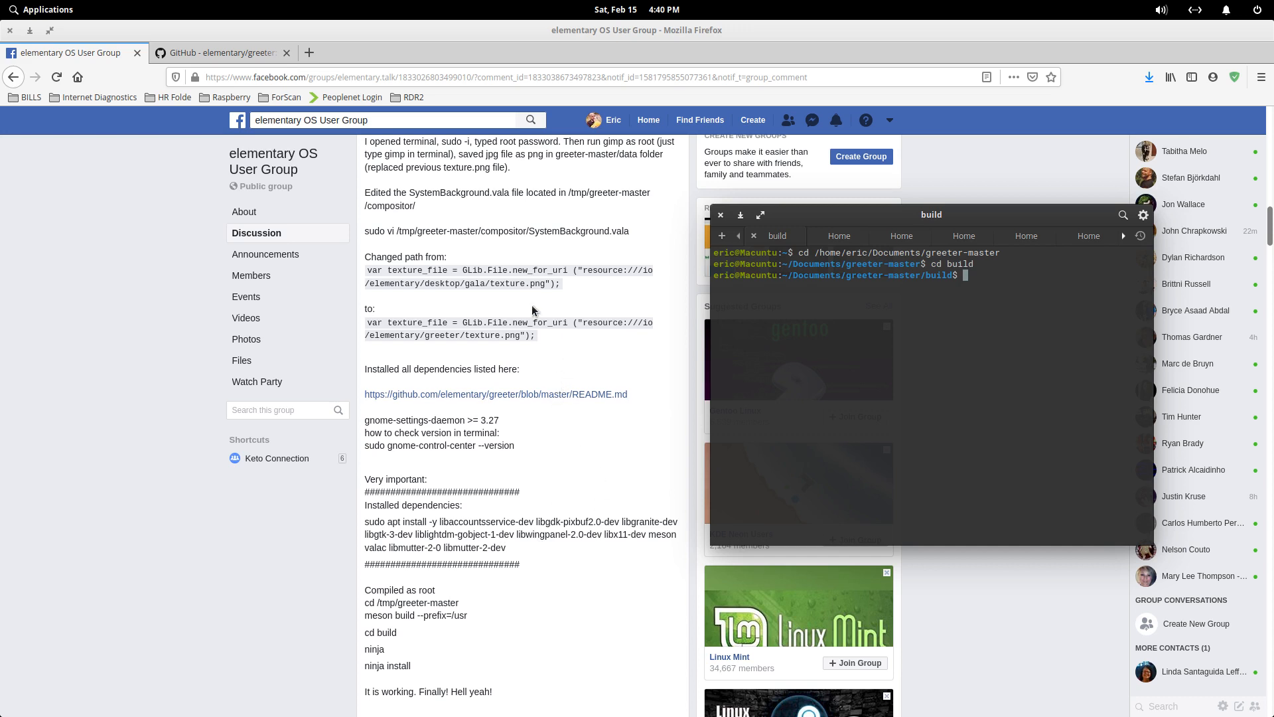
mouse_move(689, 286)
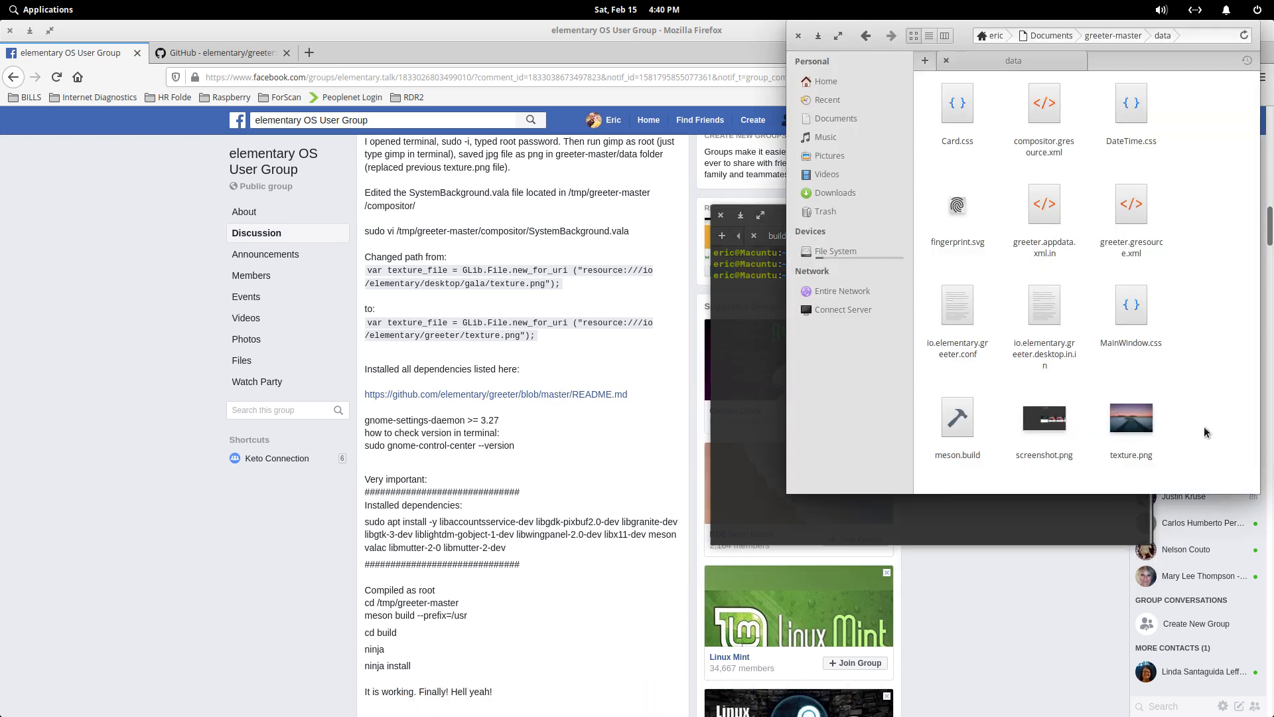
mouse_move(837, 119)
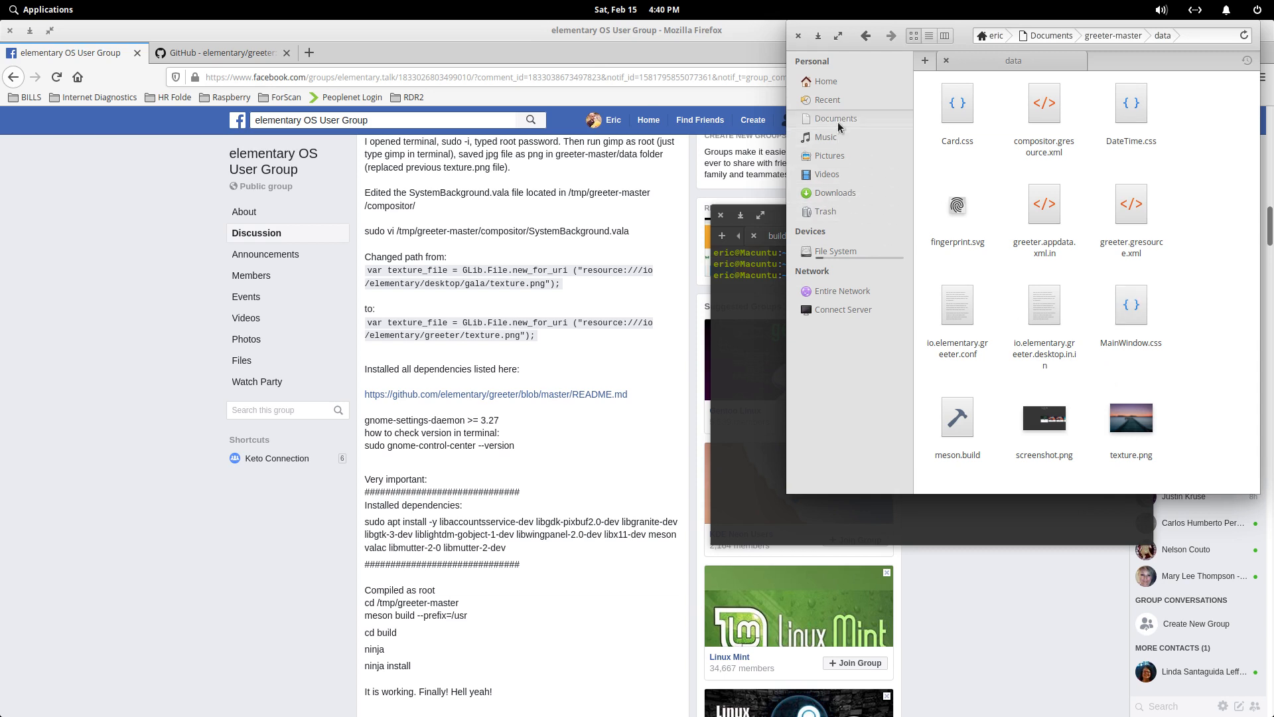
- Go to Documents, showing greeter-master and greeter-master.zip
click(835, 118)
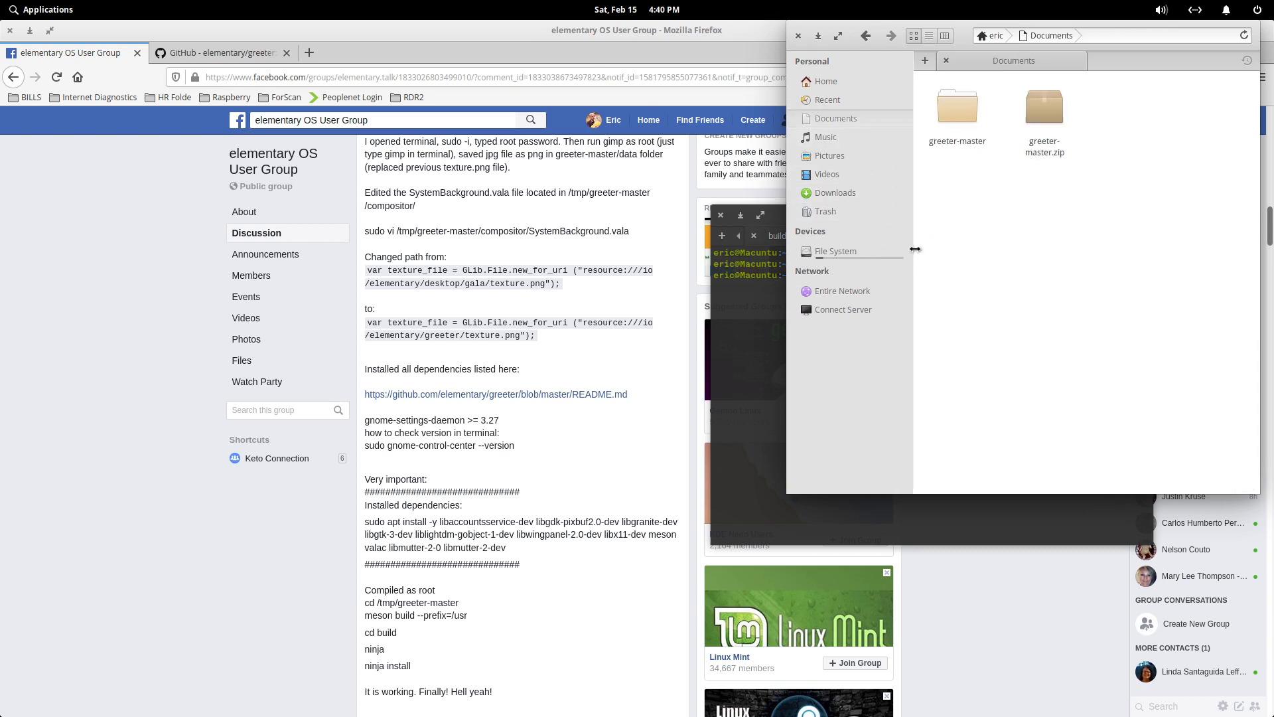